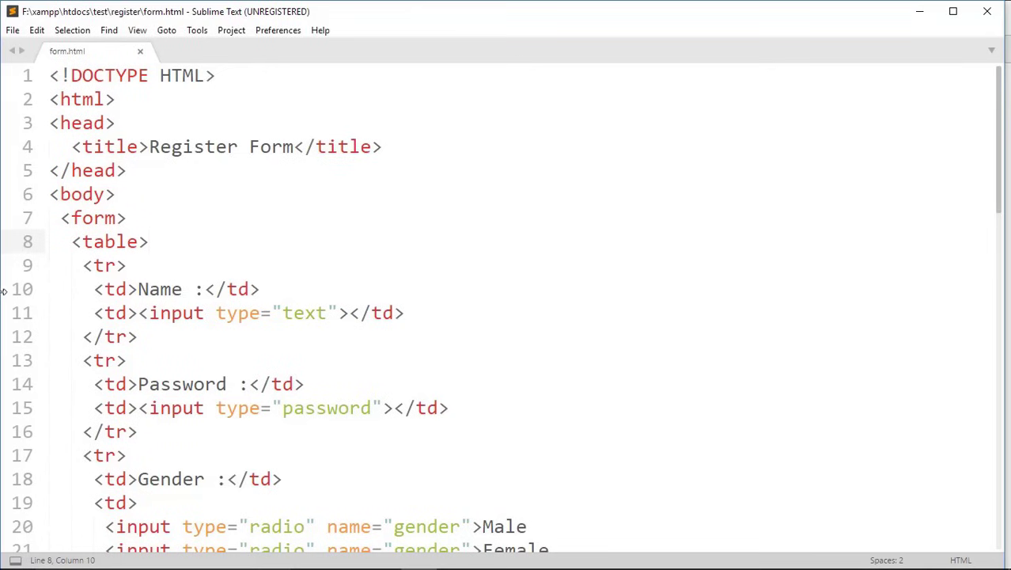
# - Add name attributes to the username and password inputs of the register form
pyautogui.click(147, 242)
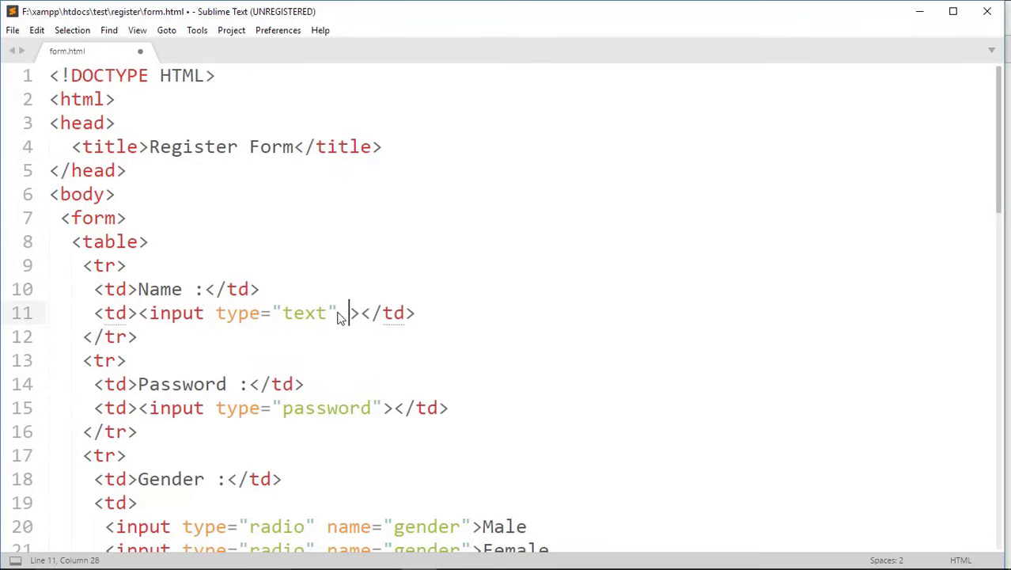
pyautogui.write('name="user')
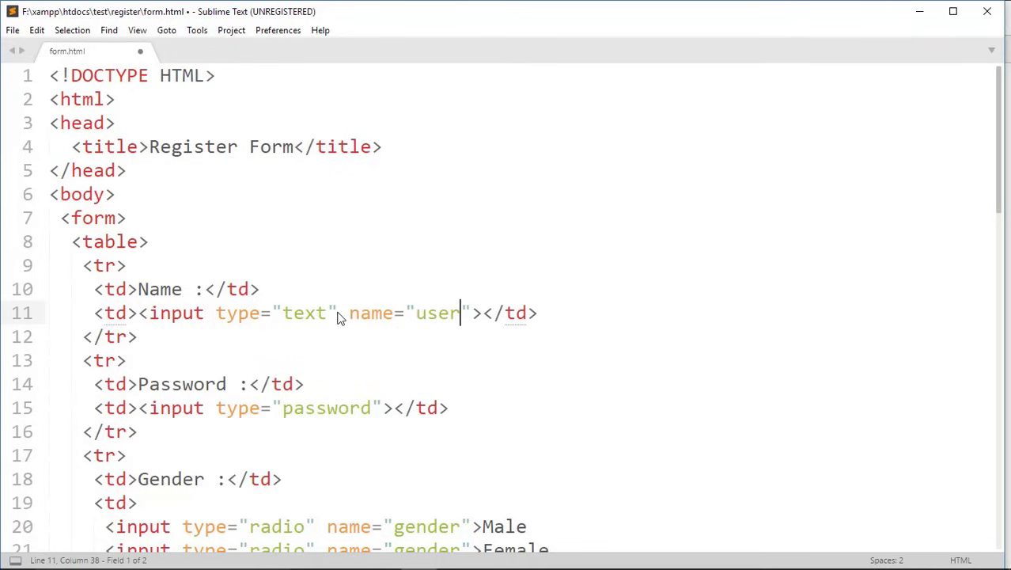
pyautogui.write('name')
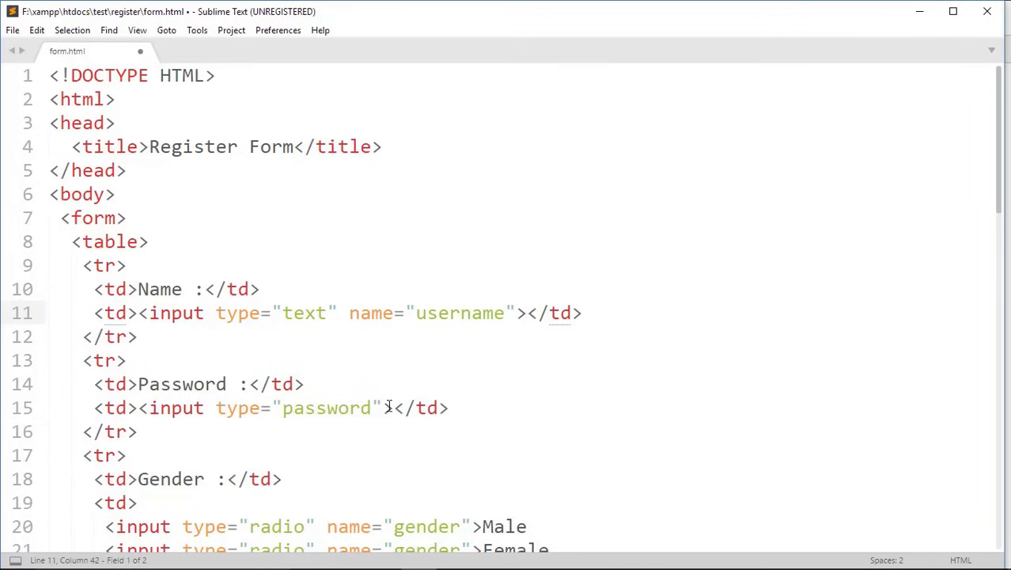
pyautogui.write('name="password"')
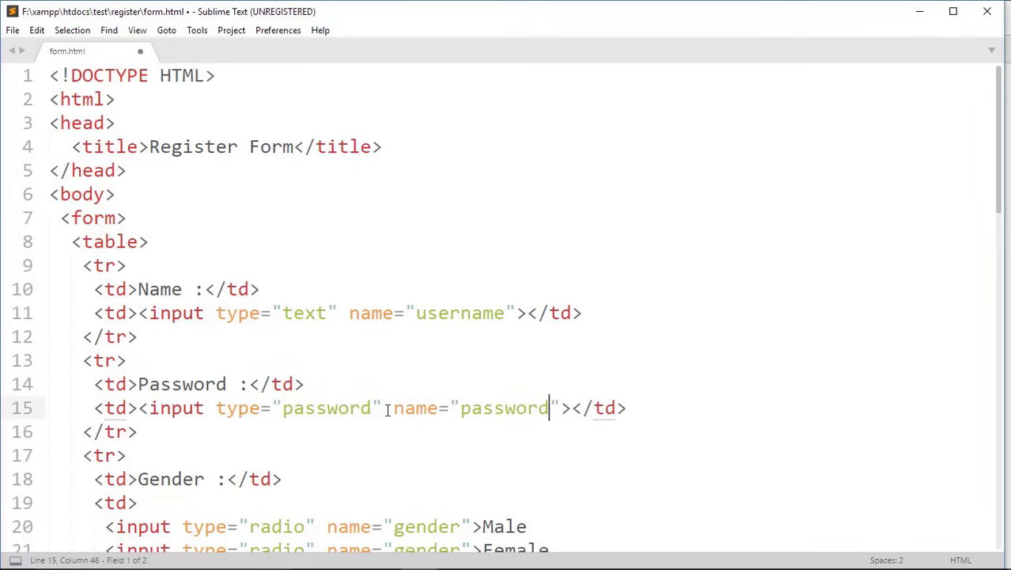
# - Give the gender radios values m and f, and name the email input
pyautogui.scroll(-3)
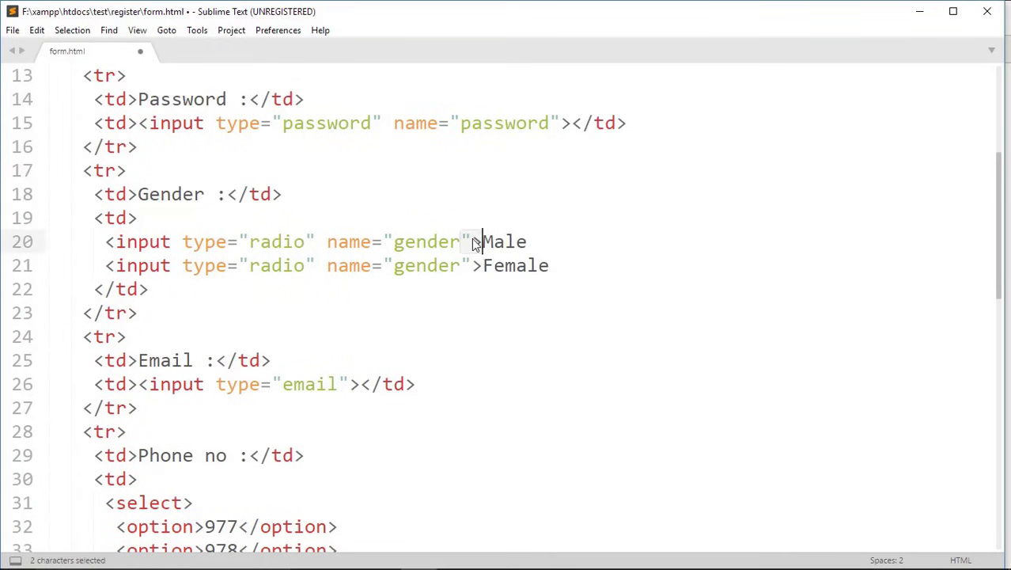
pyautogui.write('value=""')
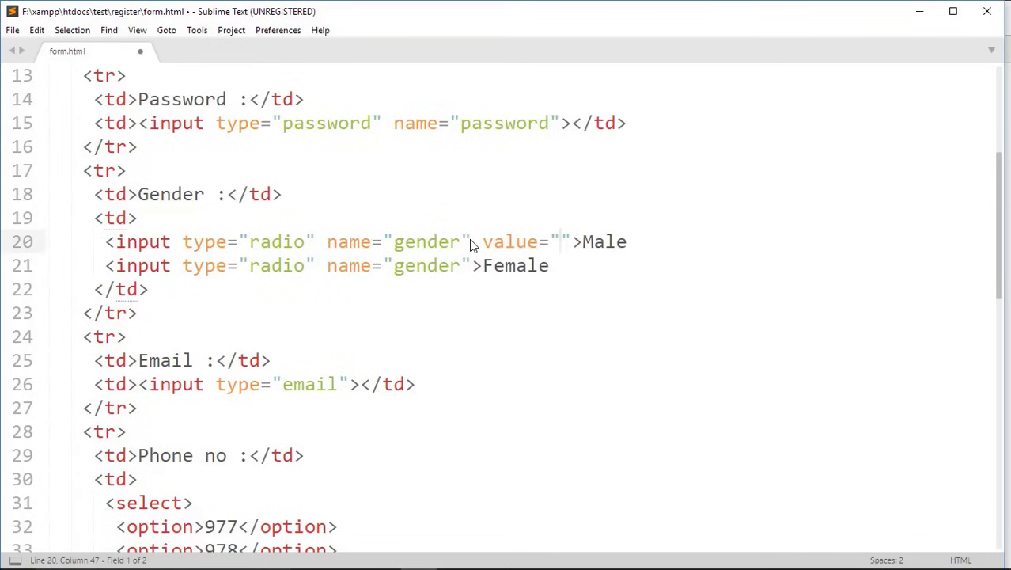
pyautogui.write('m')
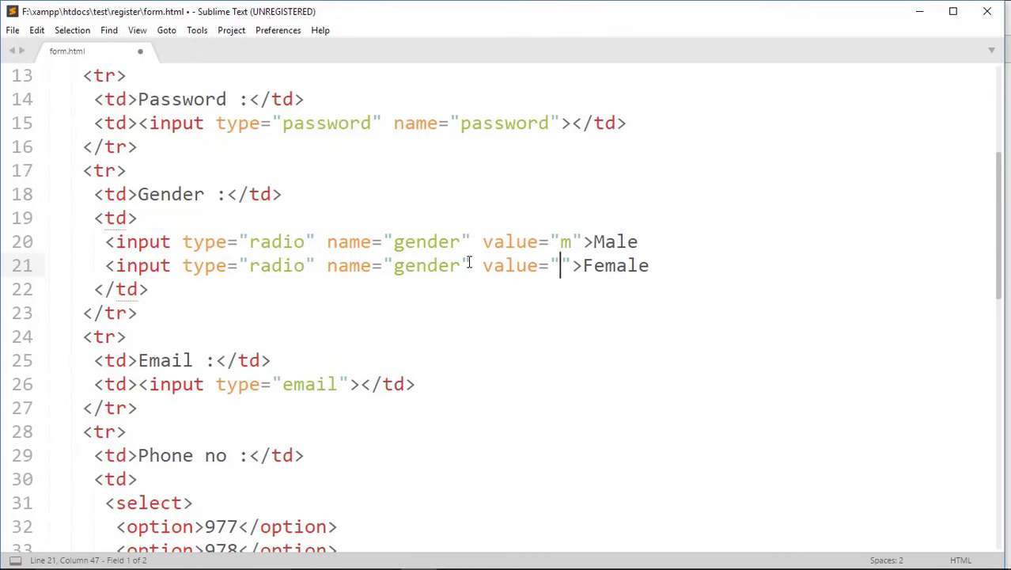
pyautogui.write('f')
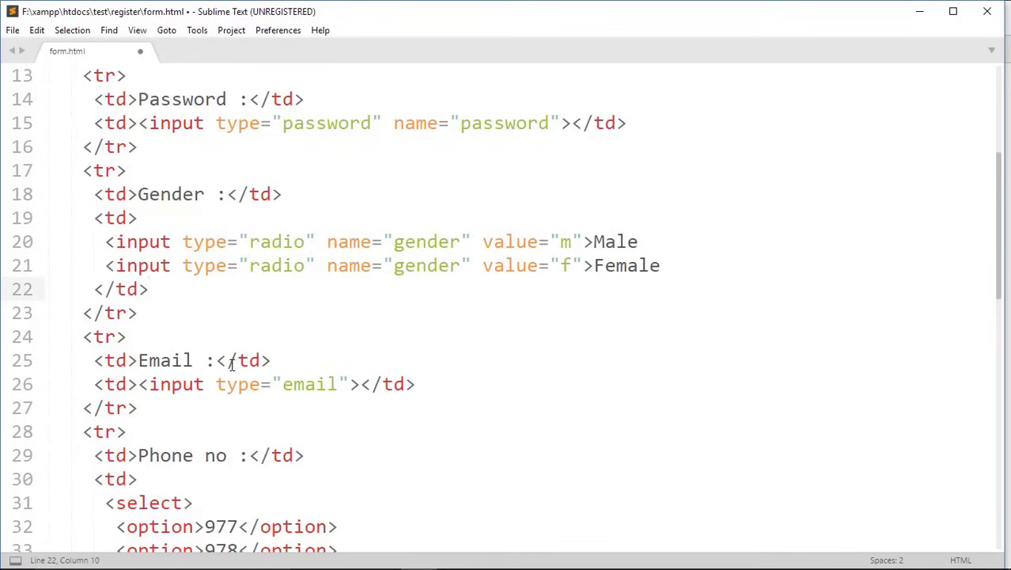
pyautogui.write('name="email')
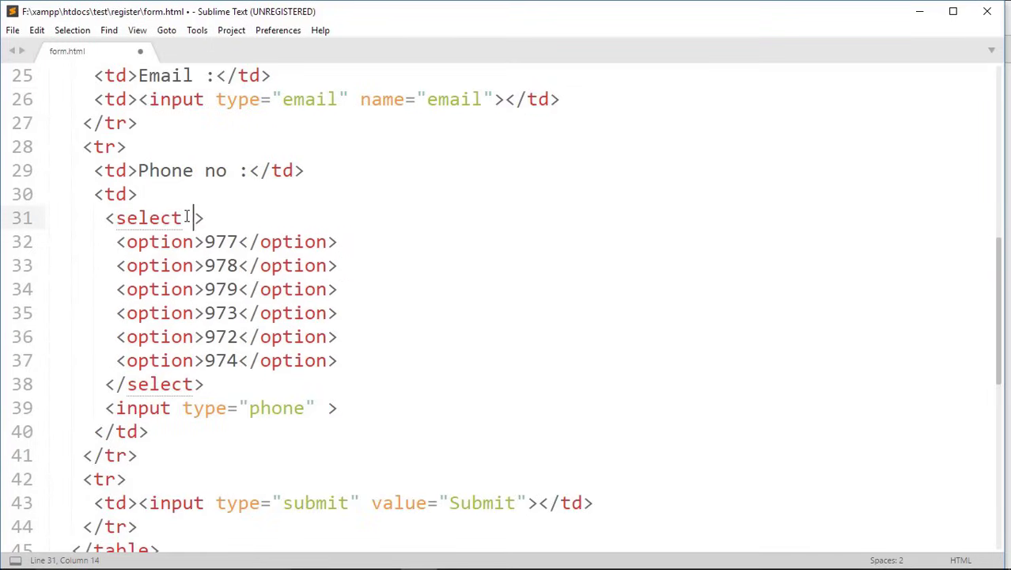
# - Name the select phoneCode, add a hidden 'Select Code' option, give code values, name phone, save
pyautogui.write('name="phoneCode"')
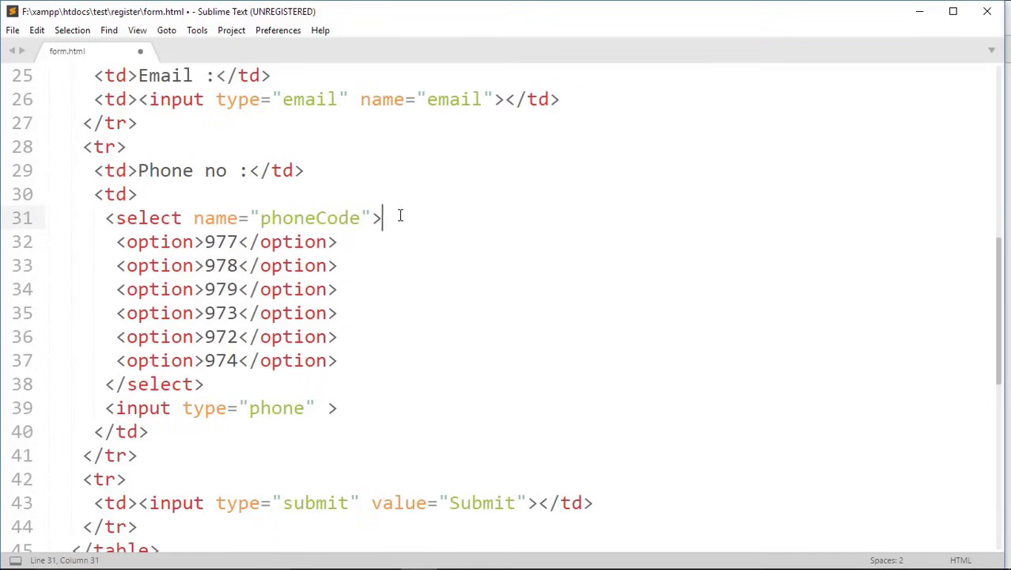
pyautogui.write('Select Code</option>')
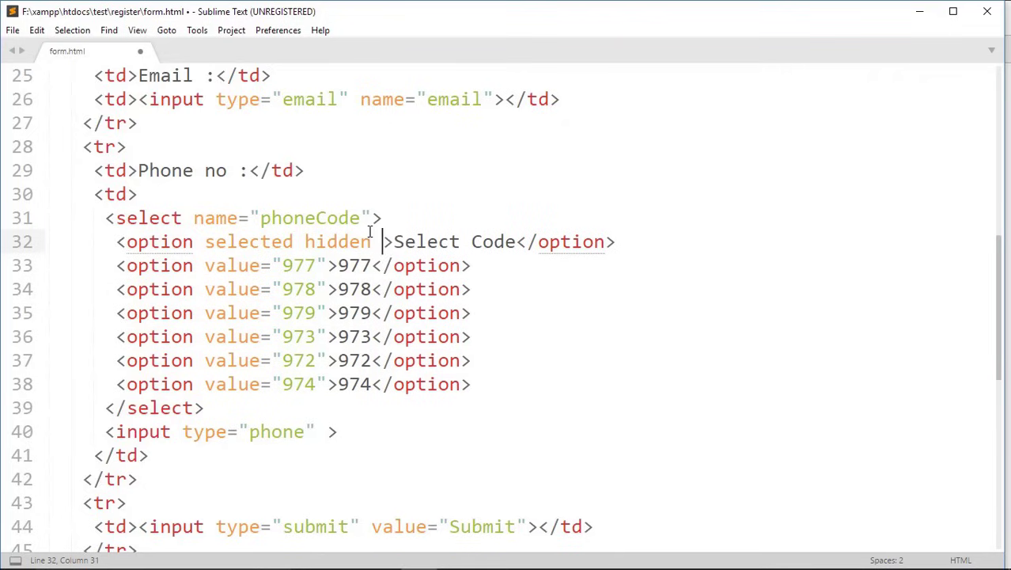
pyautogui.write('value=""')
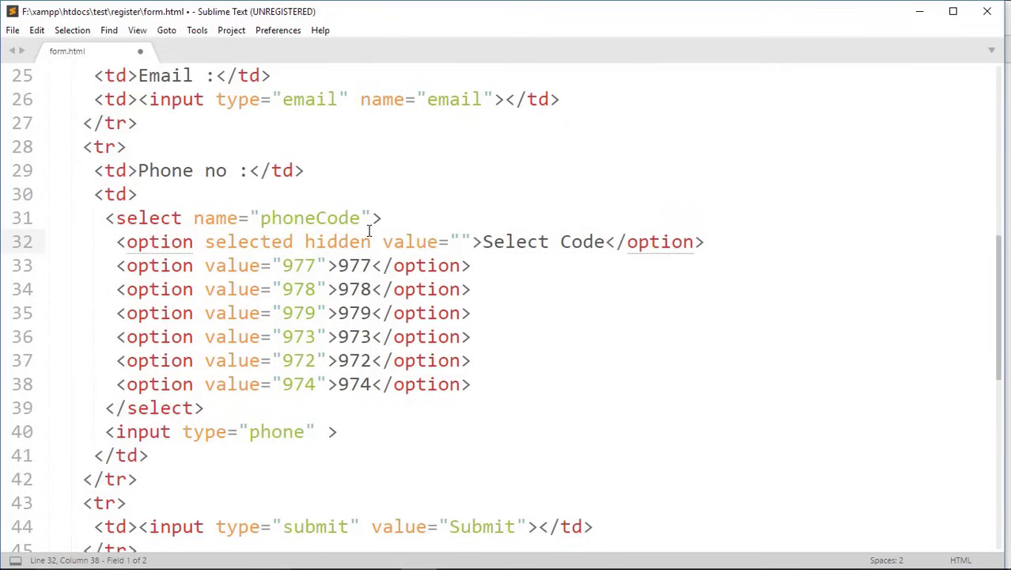
pyautogui.write('name=""')
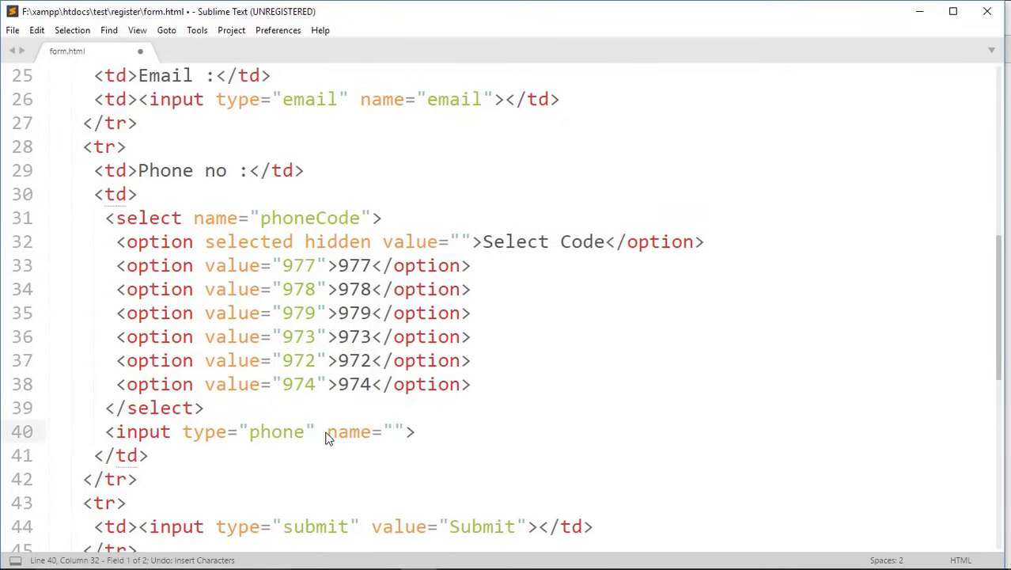
pyautogui.write('phone')
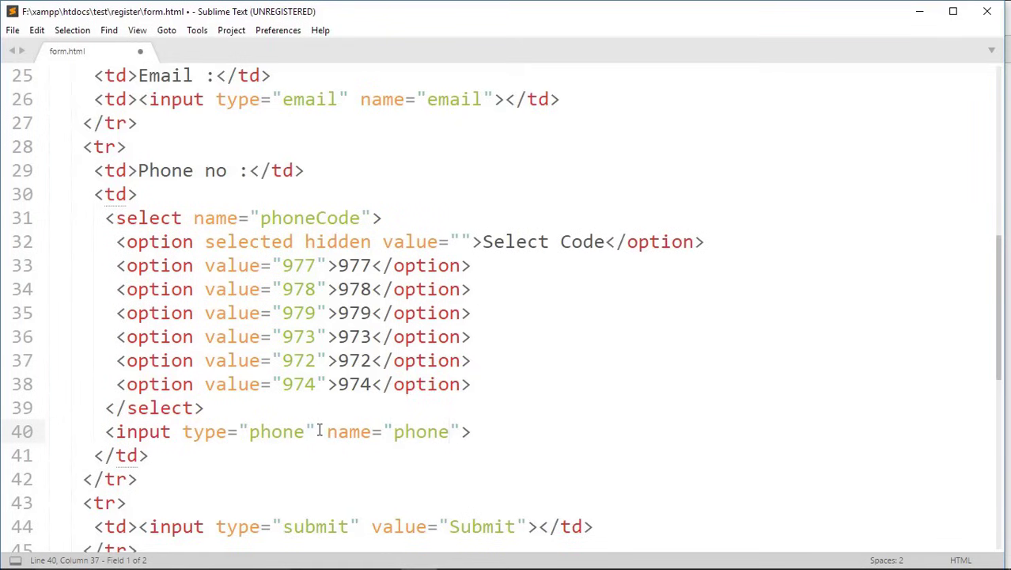
pyautogui.press('ctrl+s')
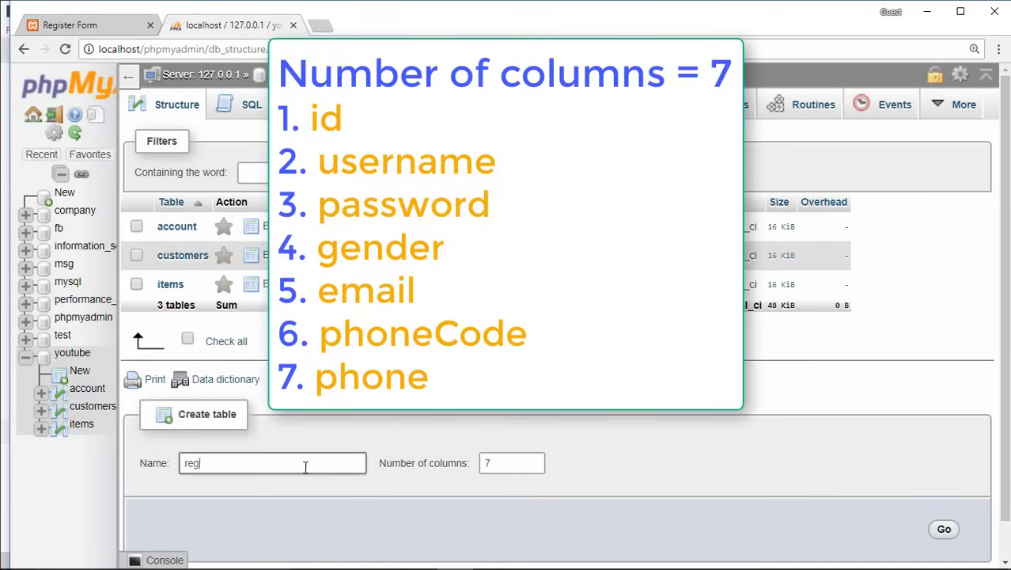
# - Create a table named 'register' with 7 columns in the youtube database
pyautogui.write('ister')
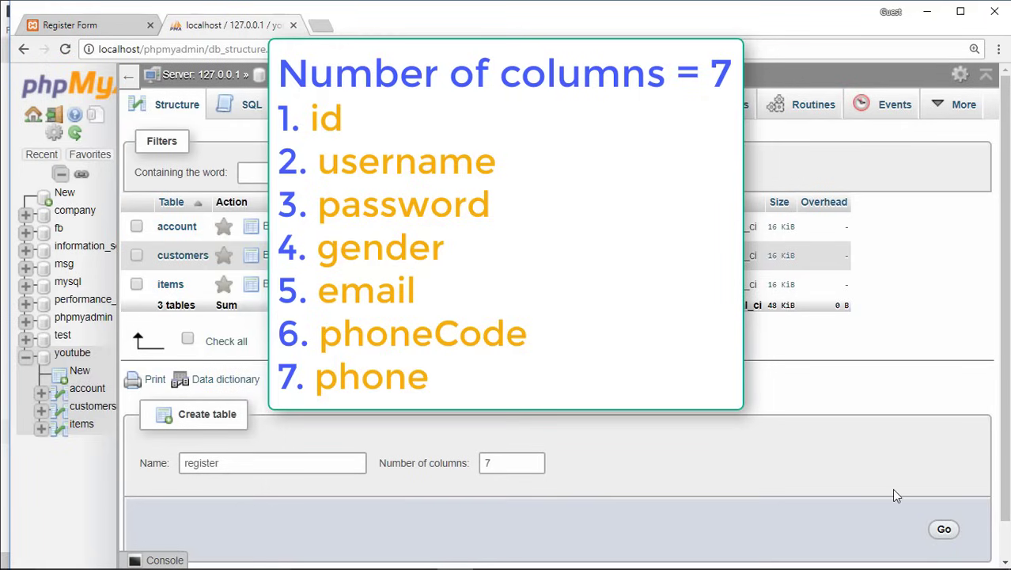
pyautogui.click(943, 529)
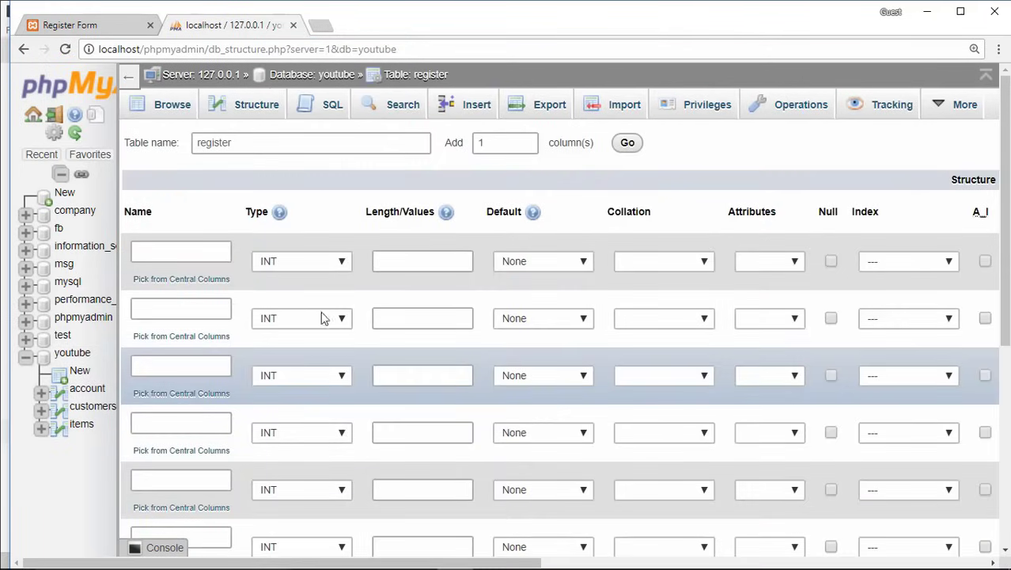
# - Define the first column id as an auto-increment primary key
pyautogui.click(181, 252)
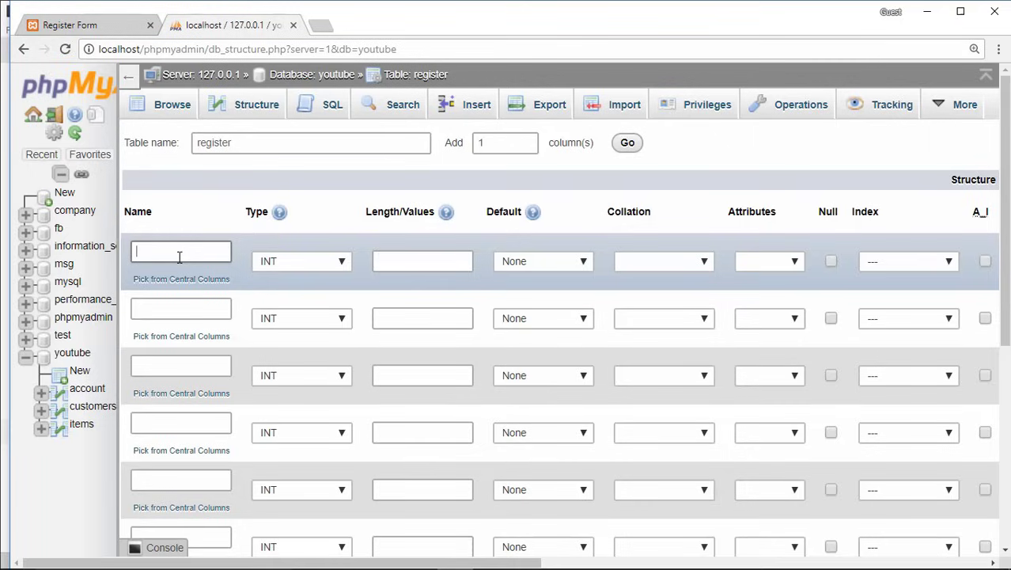
pyautogui.write('i')
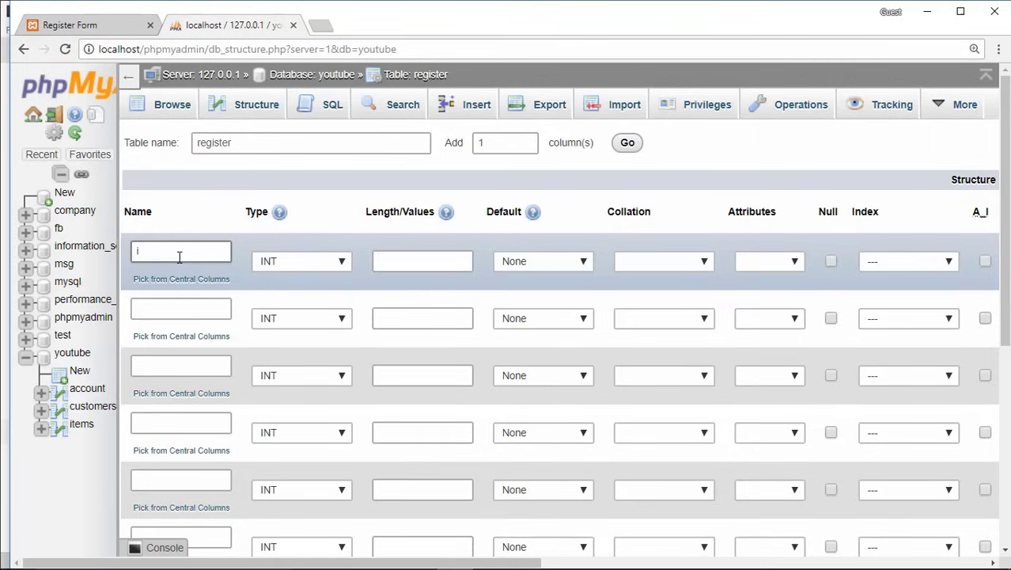
pyautogui.write('d')
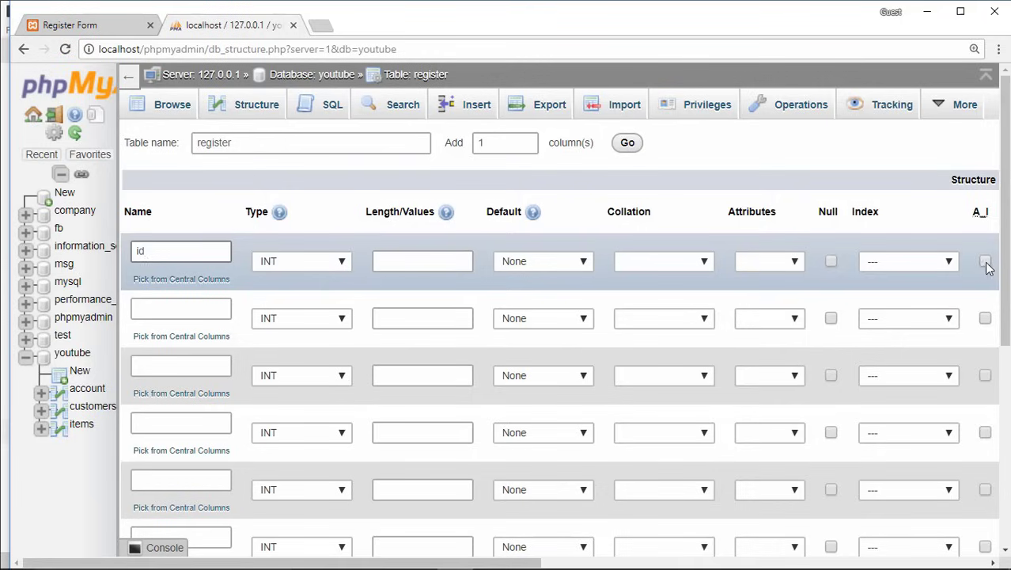
pyautogui.click(985, 261)
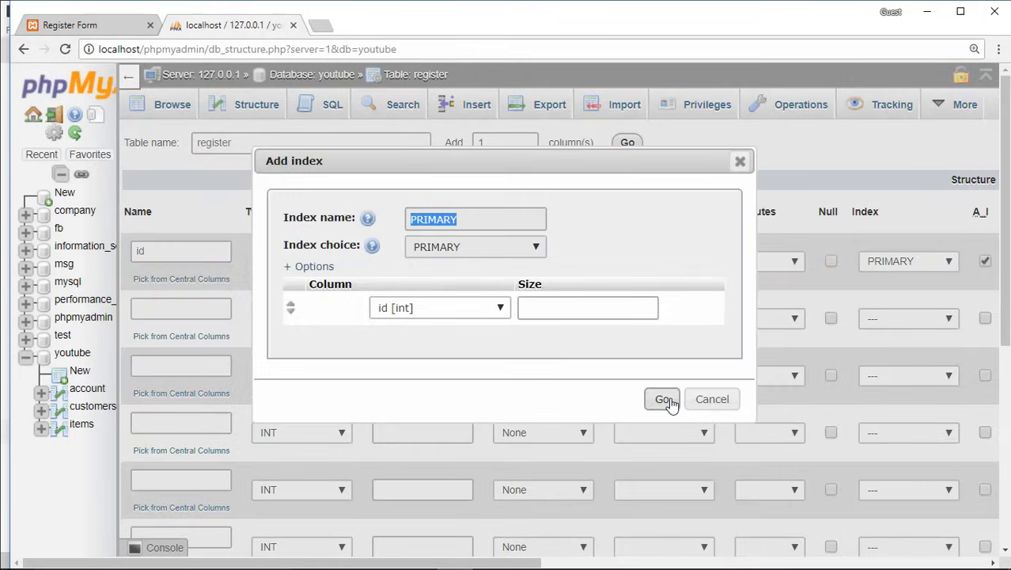
pyautogui.click(663, 398)
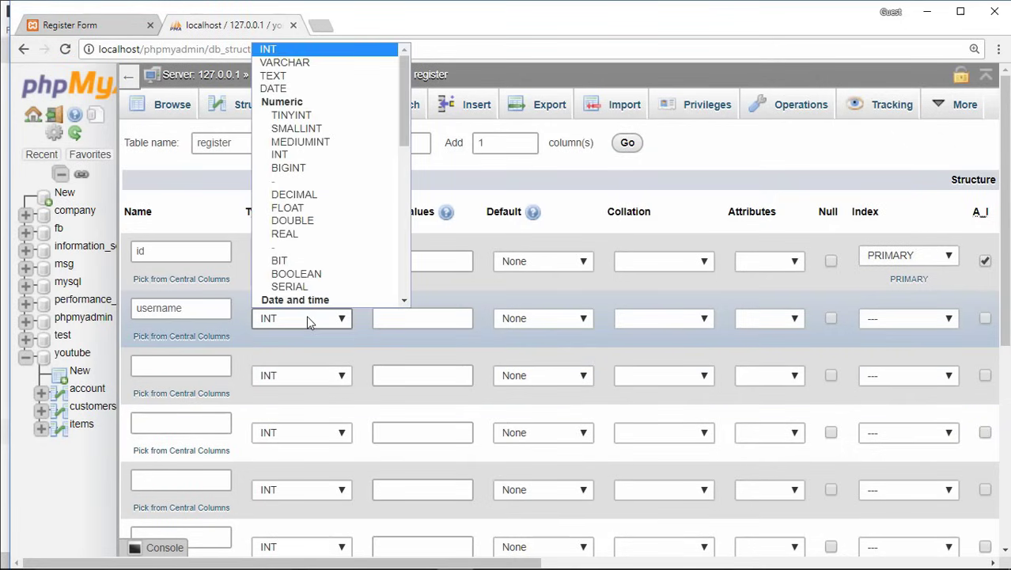
# - Make username VARCHAR with length 20 and name the next column password
pyautogui.click(285, 62)
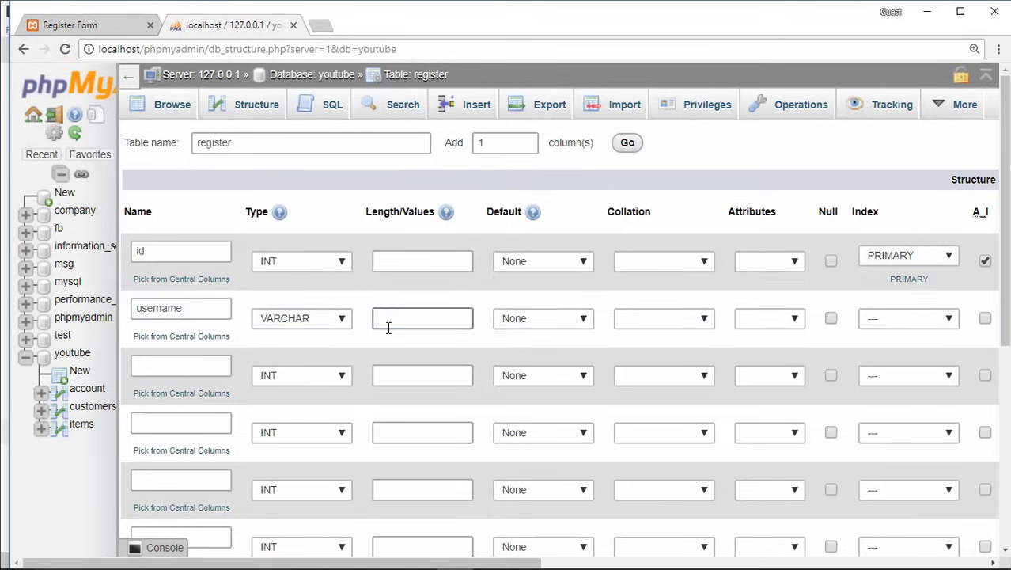
pyautogui.write('20')
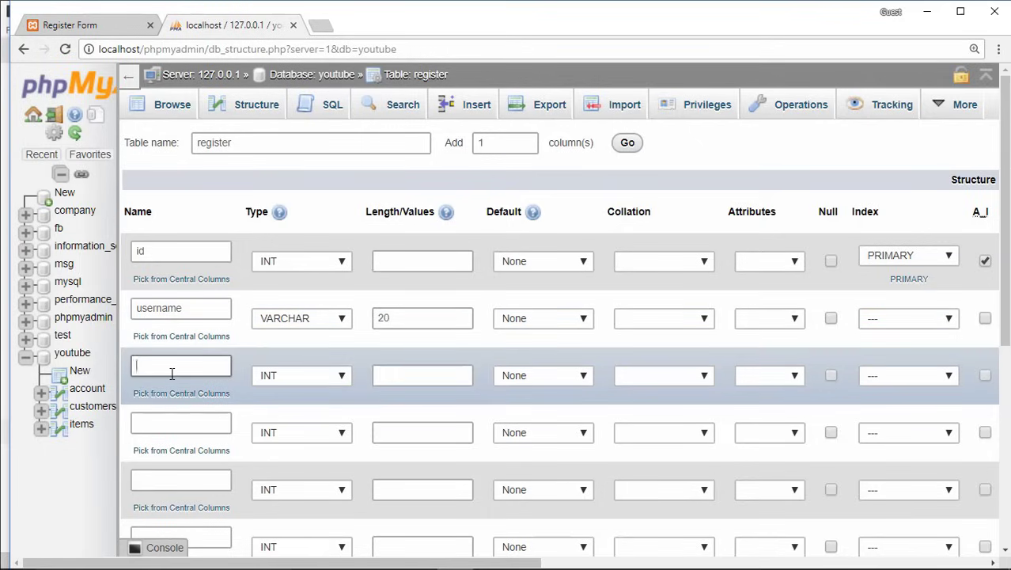
pyautogui.write('password')
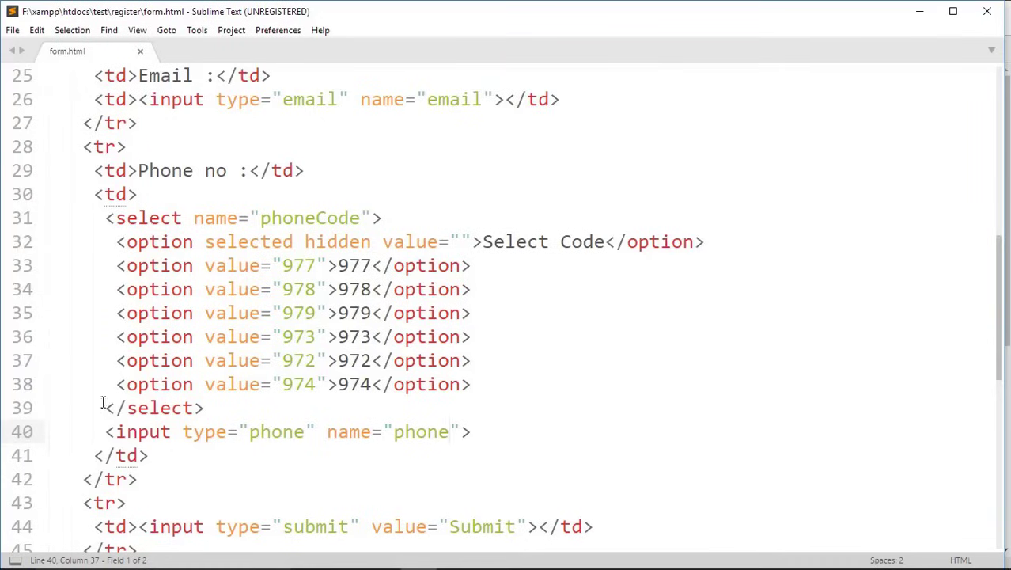
pyautogui.scroll(3)
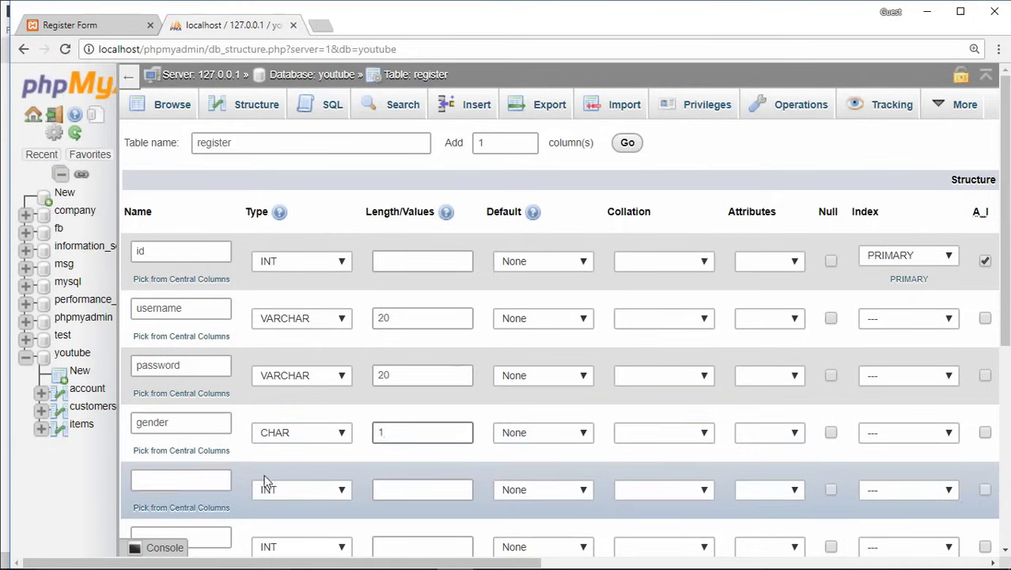
# - Add email VARCHAR(40), phoneCode INT and phone BIGINT columns, then save the register table
pyautogui.write('email')
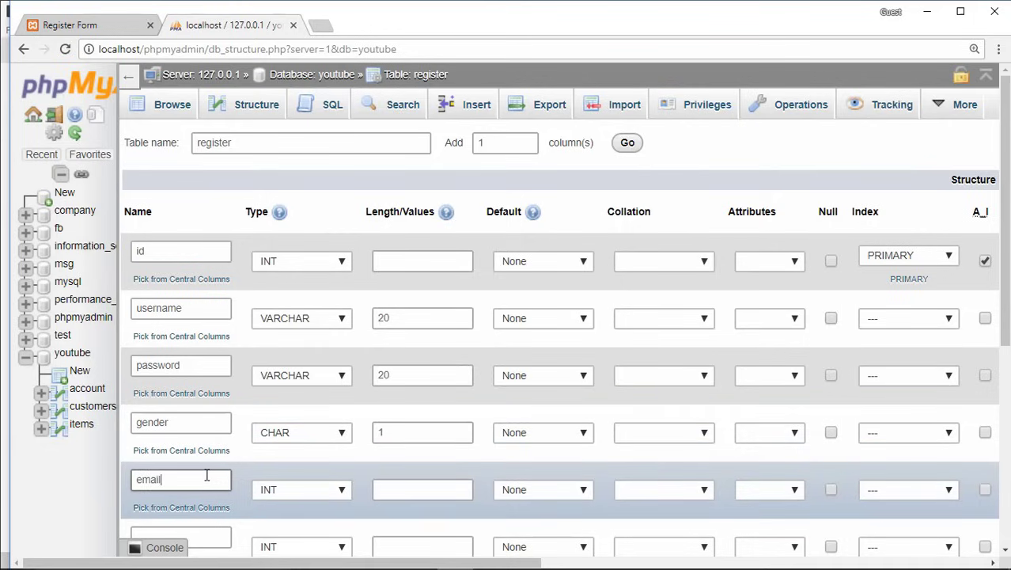
pyautogui.click(301, 489)
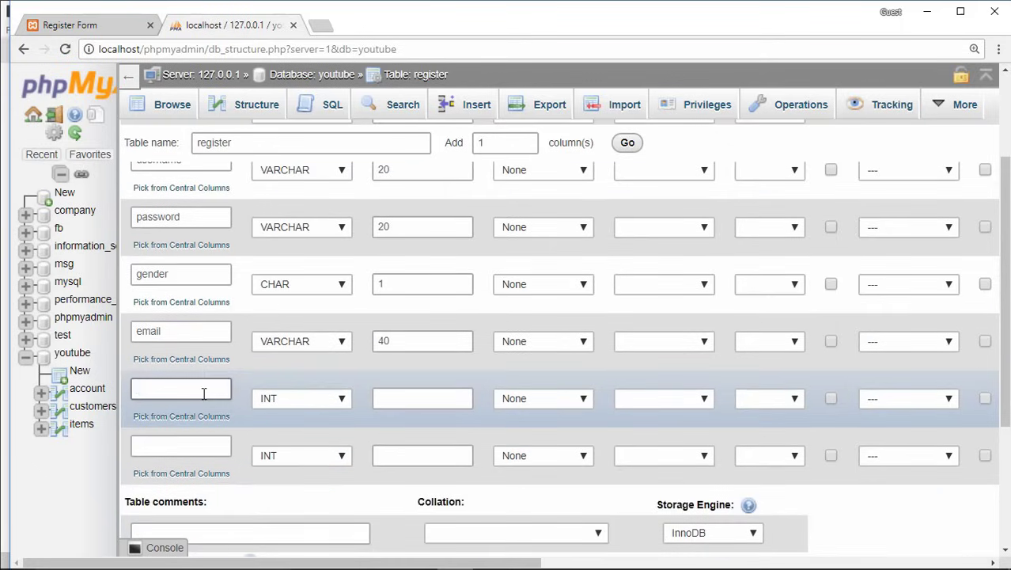
pyautogui.write('phoneCode')
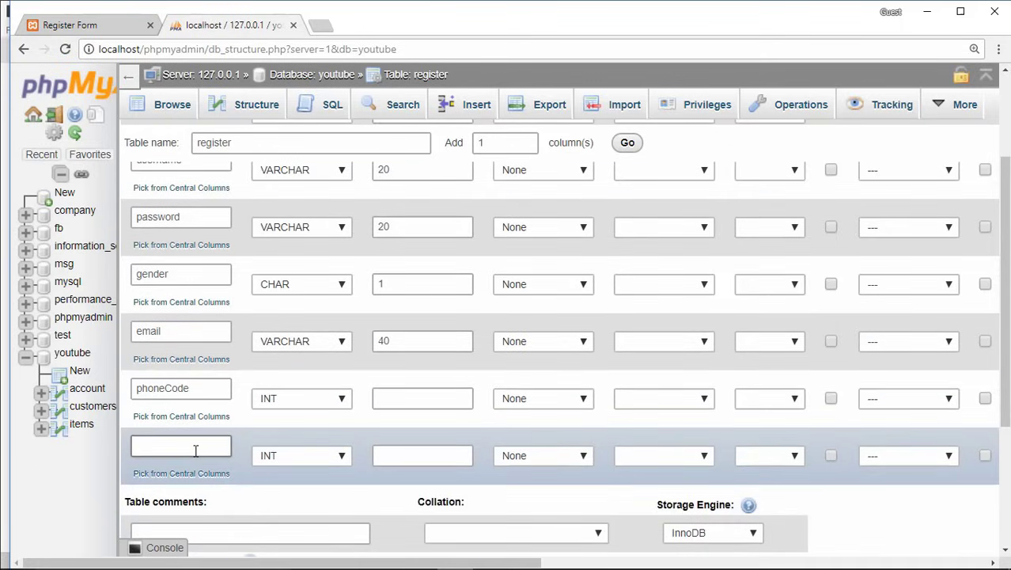
pyautogui.write('phone')
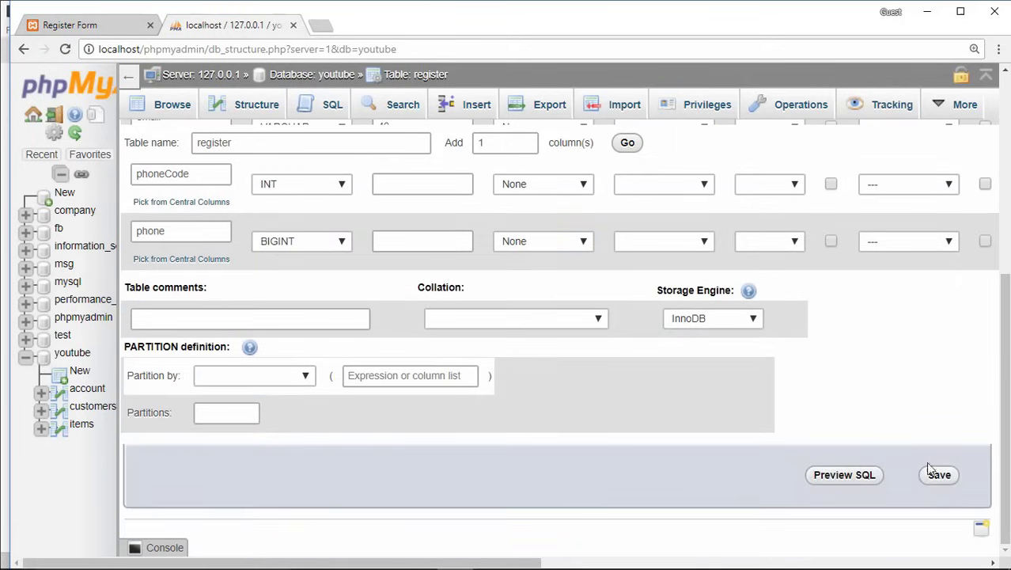
pyautogui.click(938, 473)
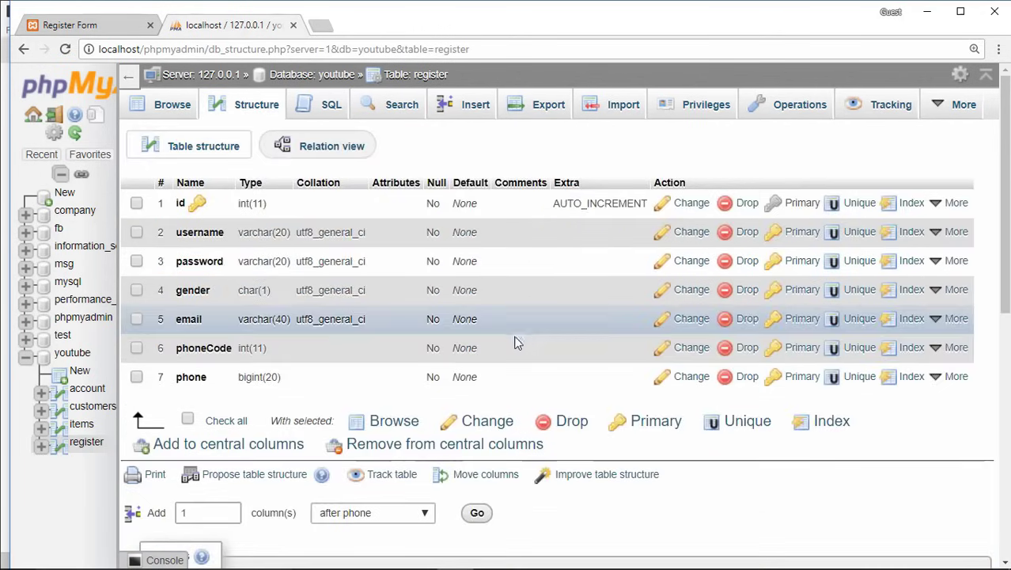
pyautogui.moveTo(305, 479)
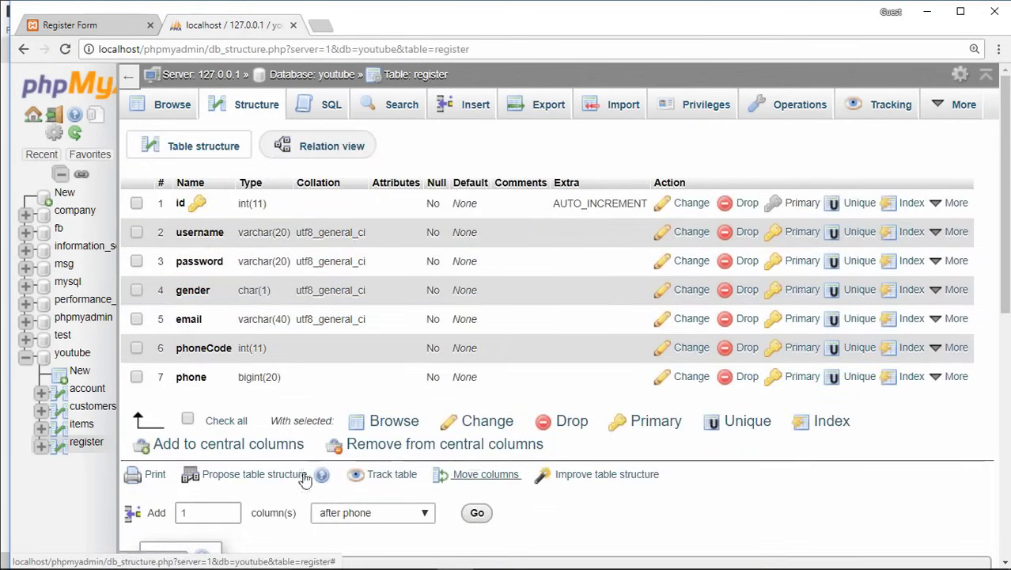
# - Save a new blank file as insert.php beside form.html in the register folder
pyautogui.press('ctrl+n')
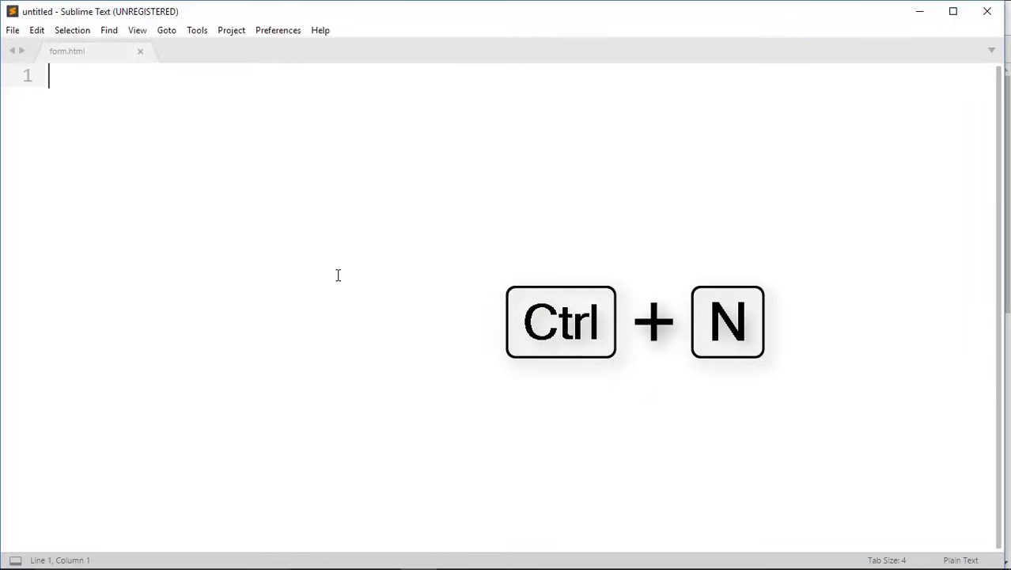
pyautogui.press('ctrl+s')
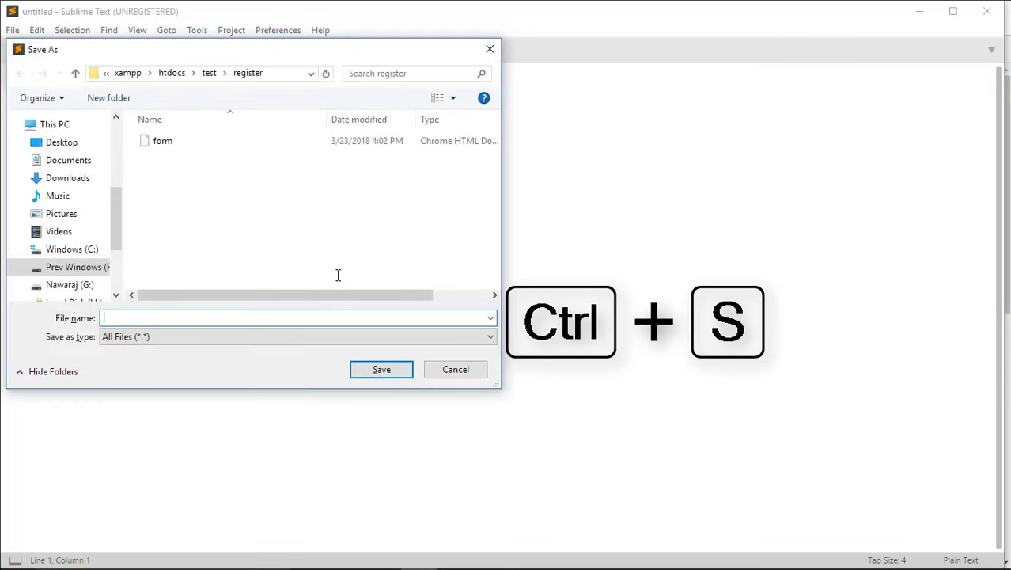
pyautogui.write('insert.php')
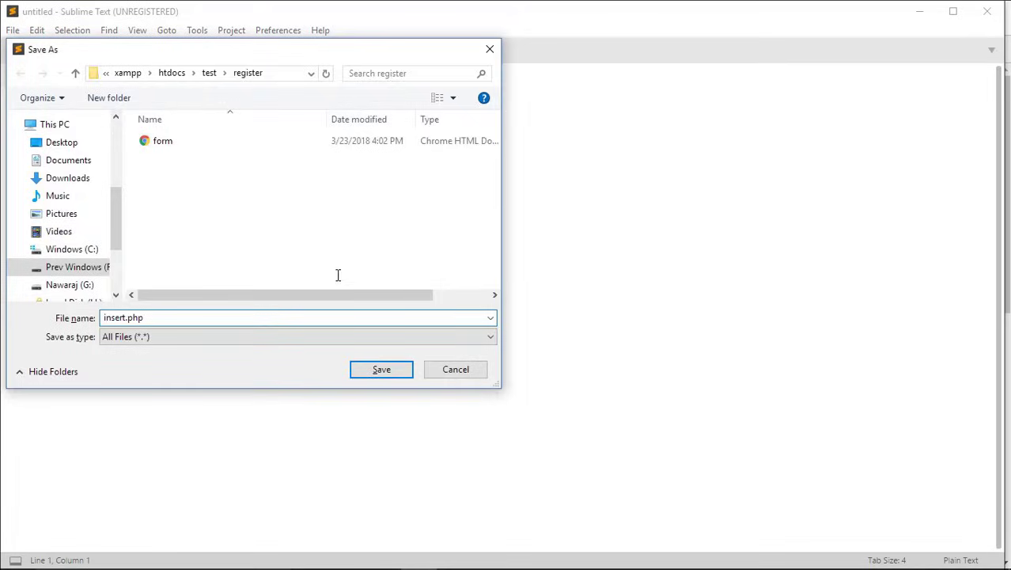
pyautogui.click(381, 368)
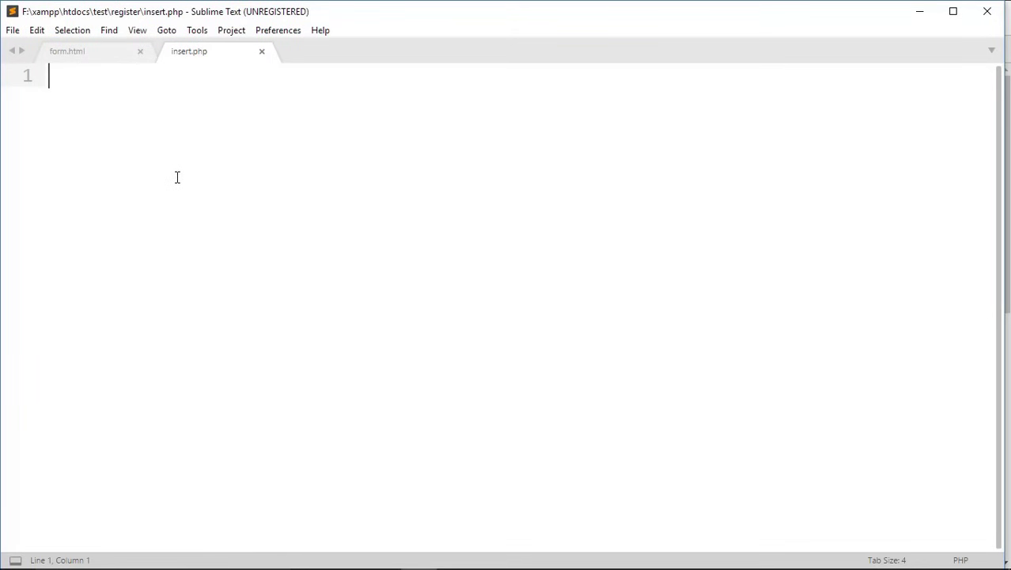
# - Give form.html's form tag action="insert.php" and method="POST"
pyautogui.click(67, 50)
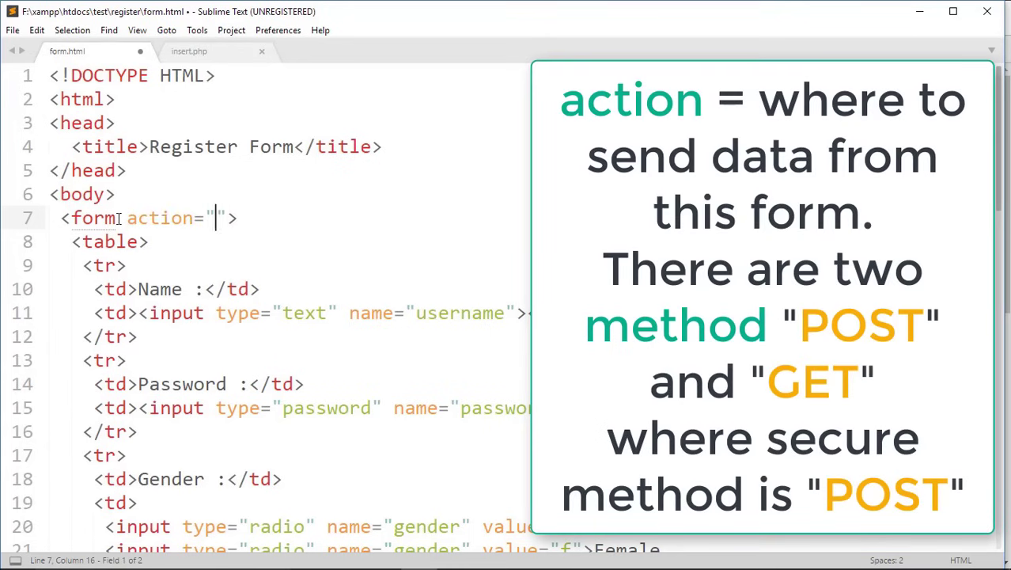
pyautogui.write('insert.php')
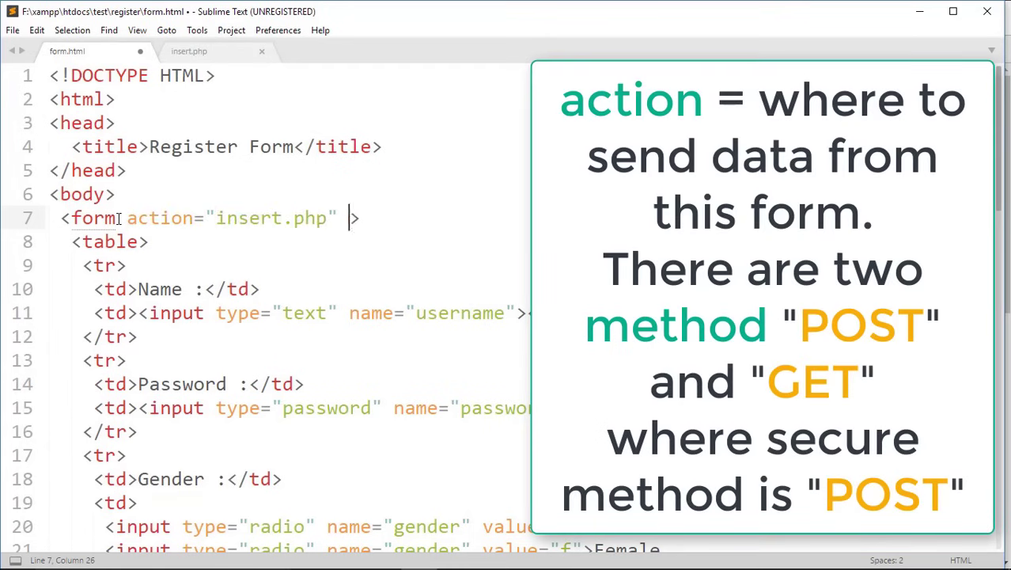
pyautogui.write('method="POST"')
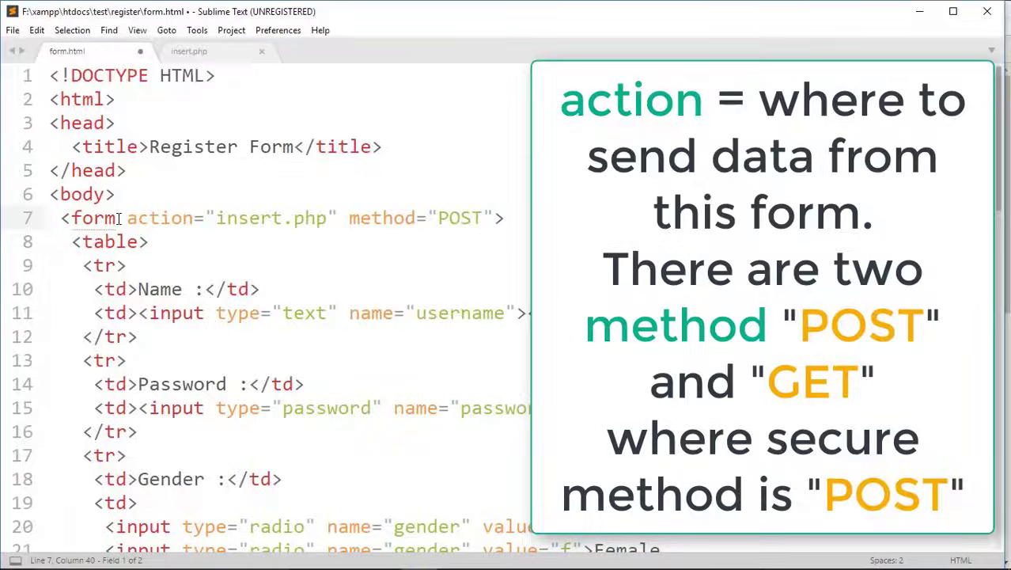
pyautogui.click(189, 51)
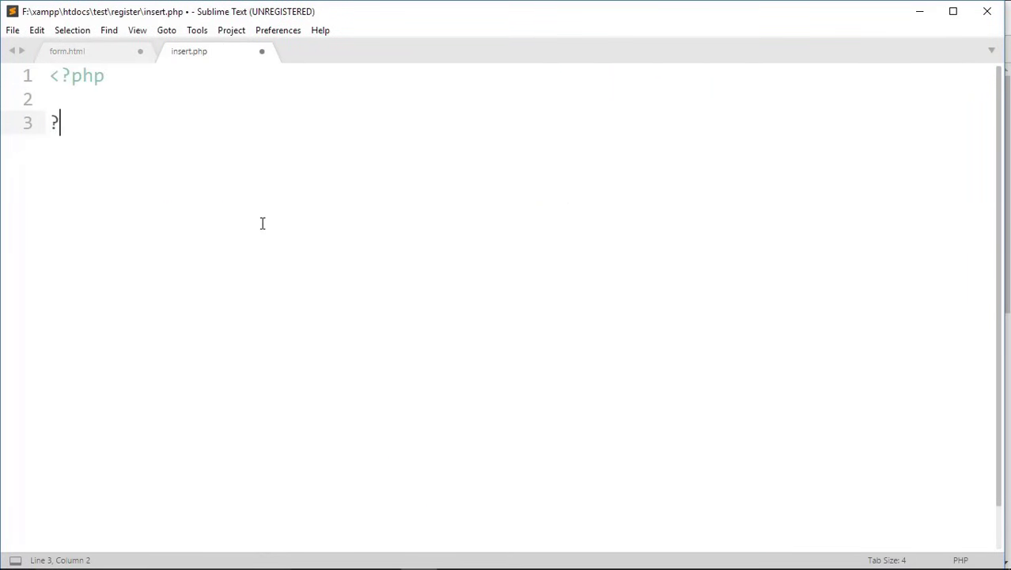
# - Open the PHP block in insert.php and start a $_POST[''] read, checking form.html names
pyautogui.write('>')
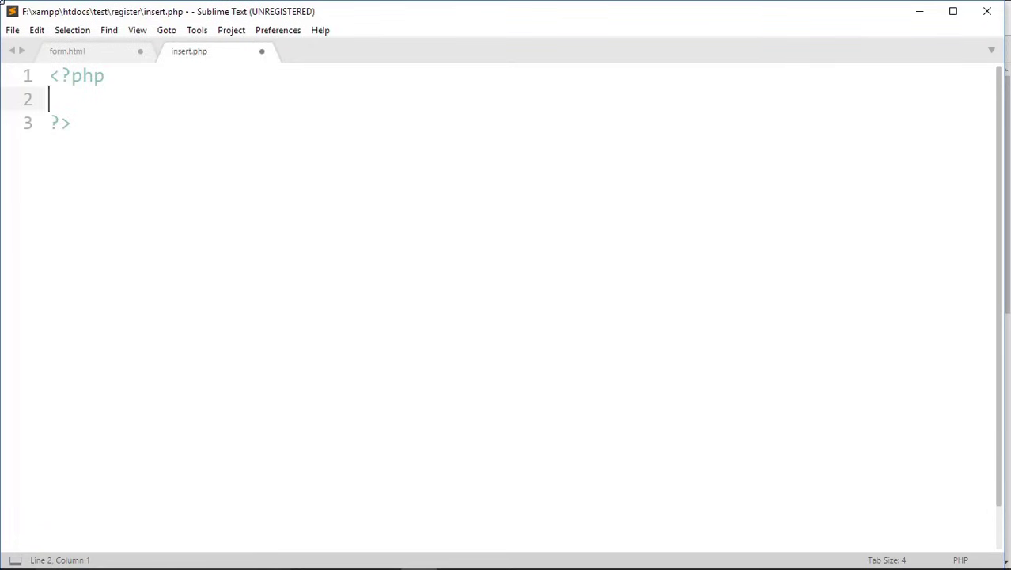
pyautogui.write('$_POS')
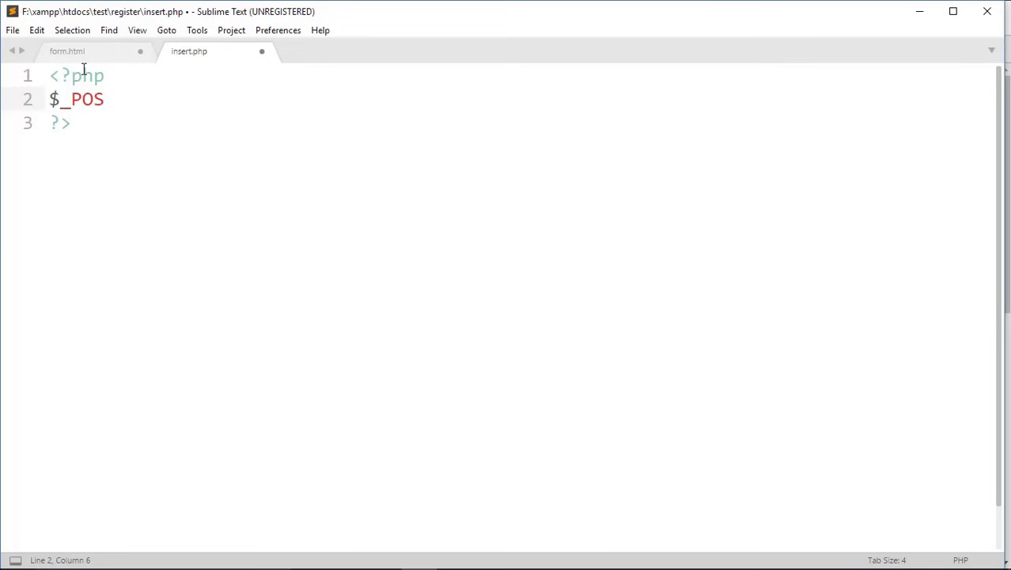
pyautogui.write("['']")
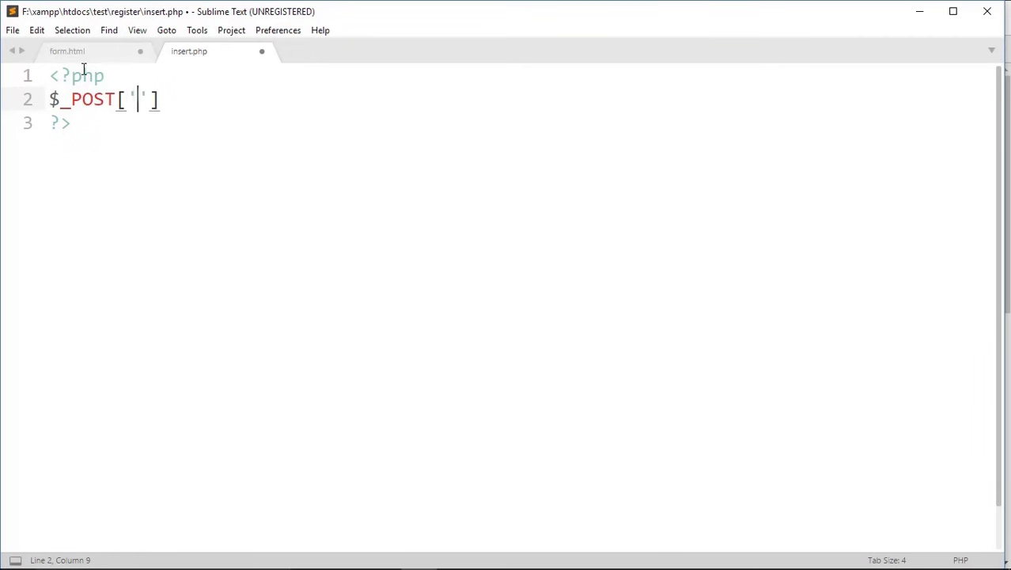
pyautogui.click(67, 51)
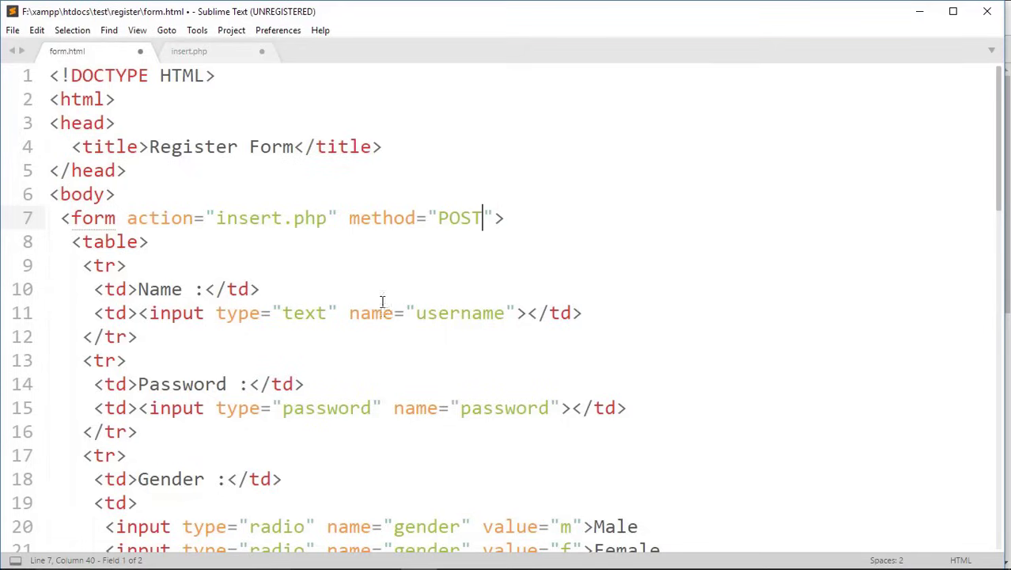
pyautogui.click(189, 50)
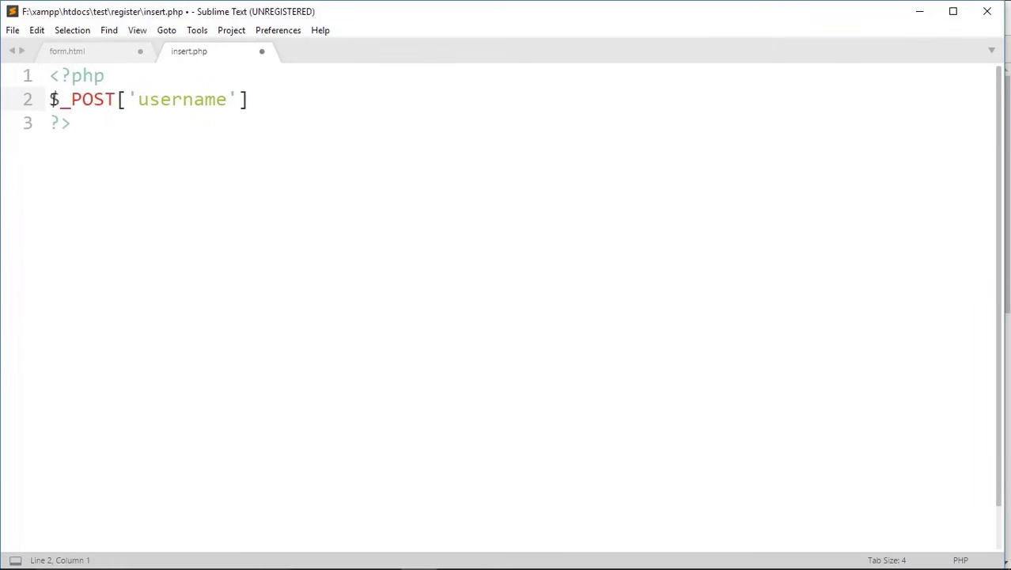
# - Assign $username through $phone from their $_POST fields, cross-checking names in form.html
pyautogui.write('$username =')
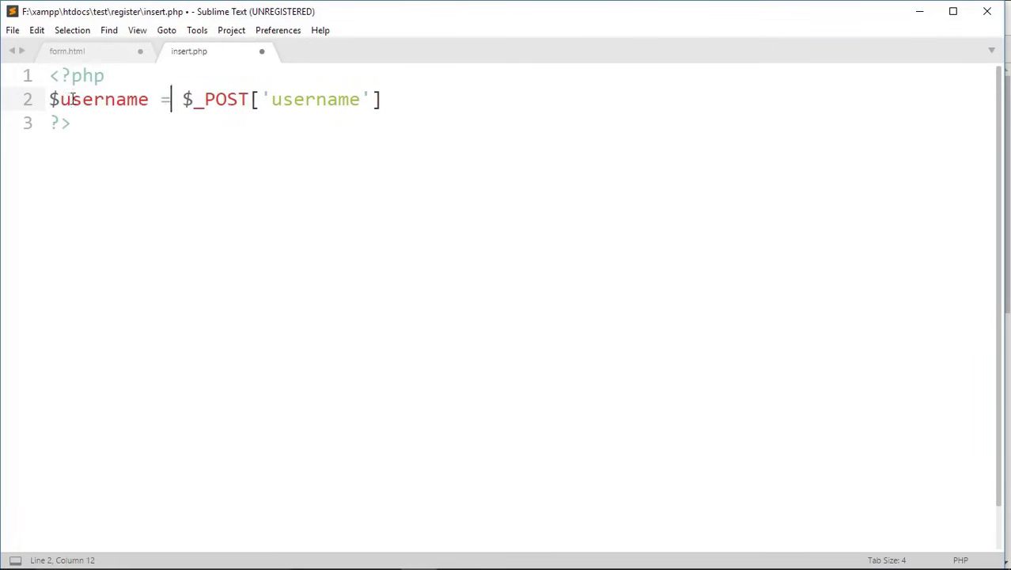
pyautogui.write(';')
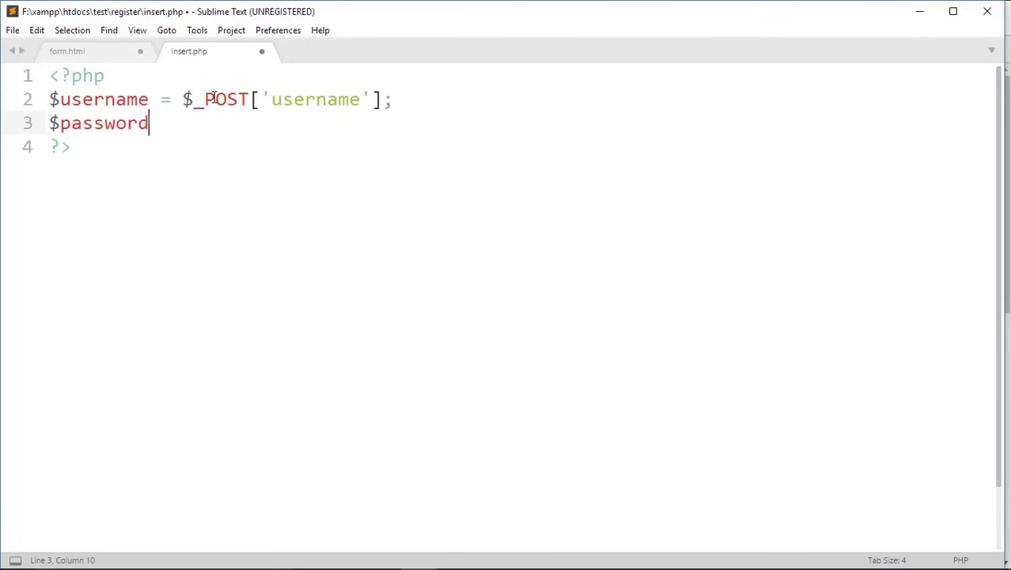
pyautogui.write("= $_POST['']")
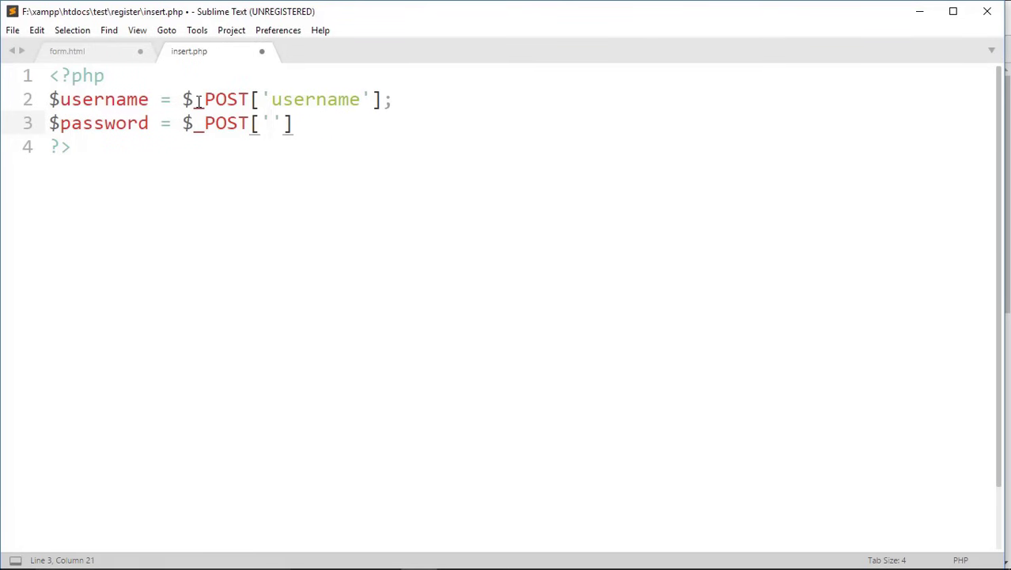
pyautogui.click(67, 51)
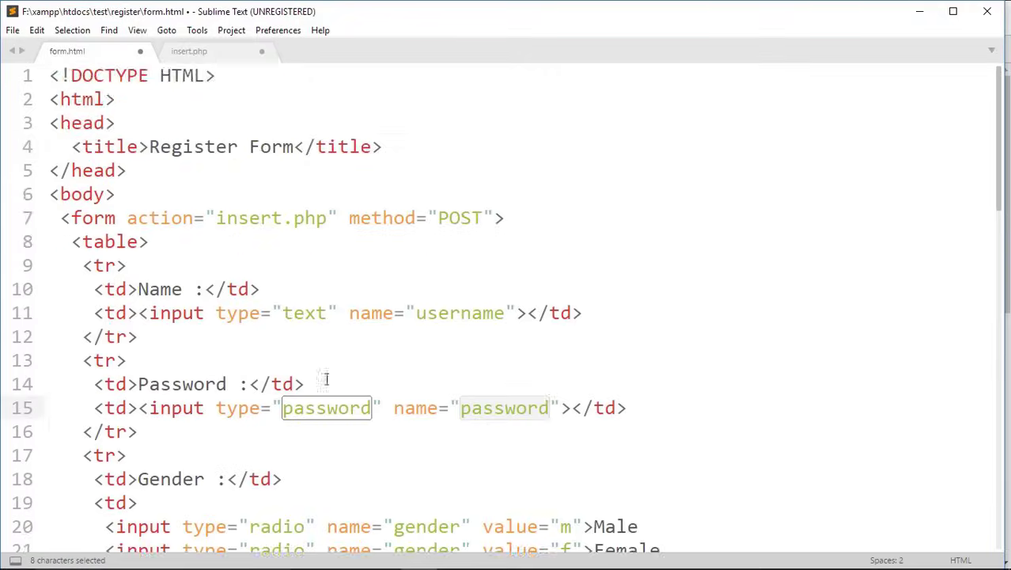
pyautogui.click(189, 51)
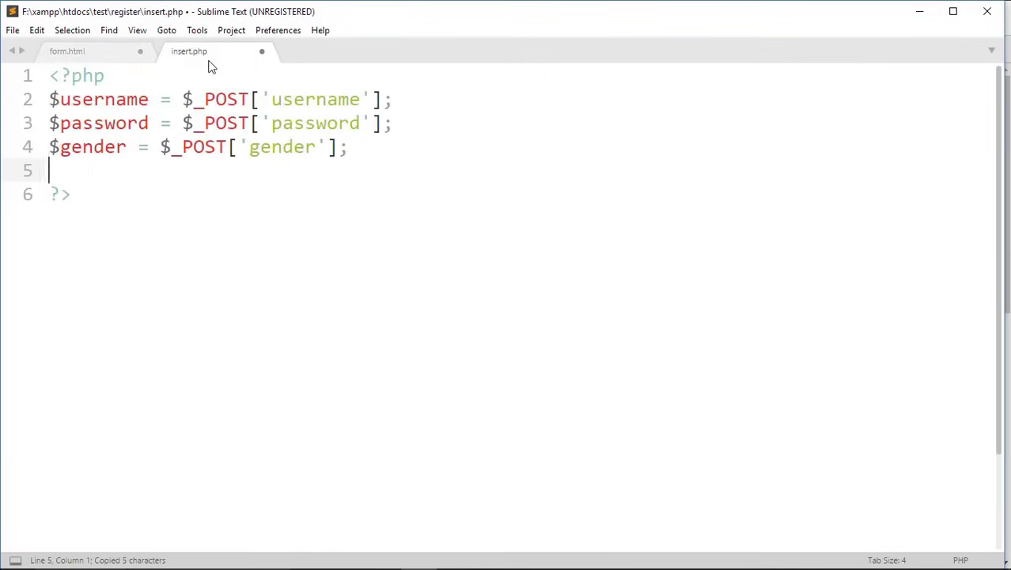
pyautogui.click(67, 51)
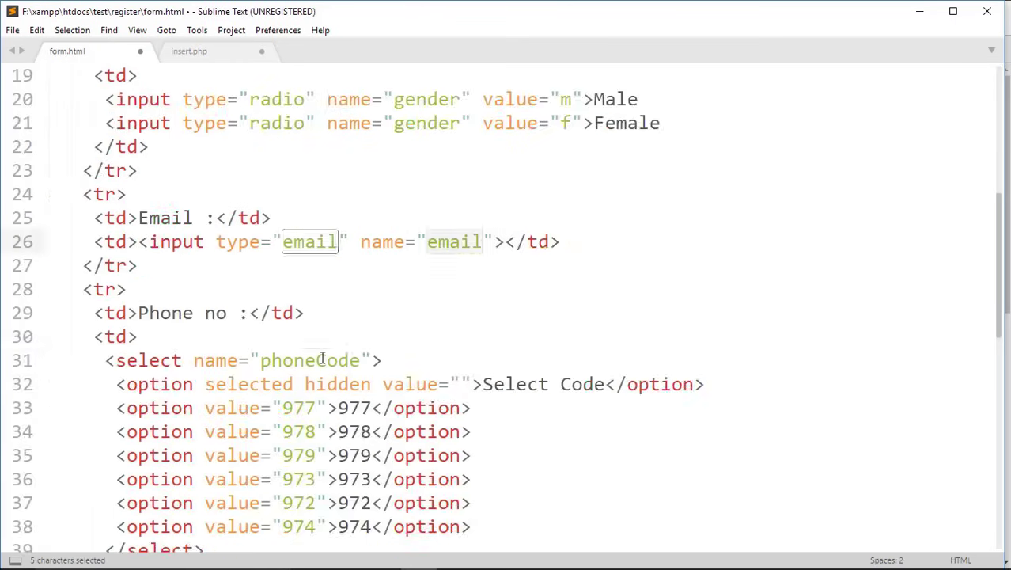
pyautogui.click(189, 50)
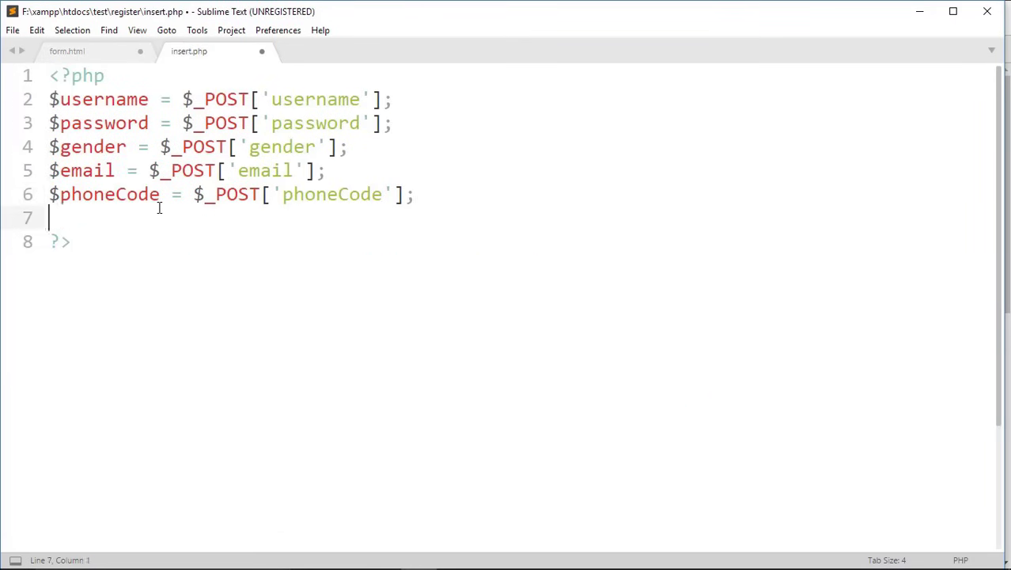
pyautogui.write("$phone = $_POST['phone'];")
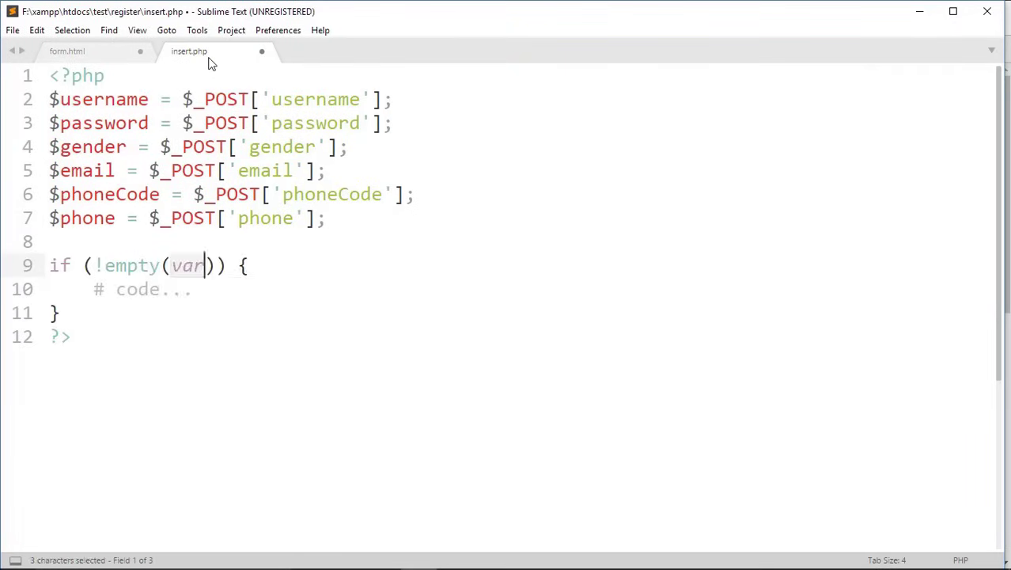
# - Add an if !empty check on all six fields, else echo "All field are required" and die()
pyautogui.write('$username) || !empty($password')
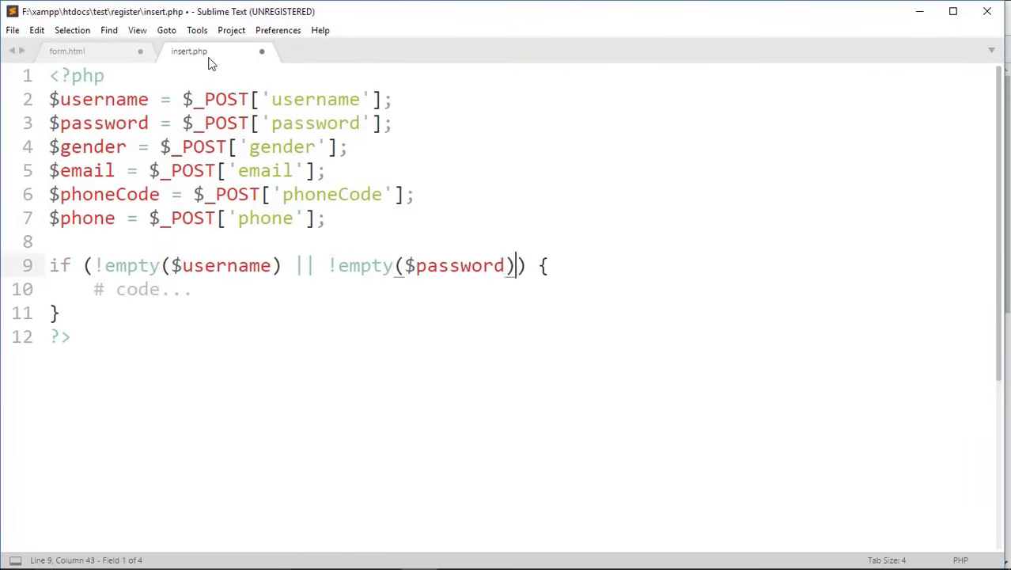
pyautogui.write('|| !empty($gender) || !empty($email) ||')
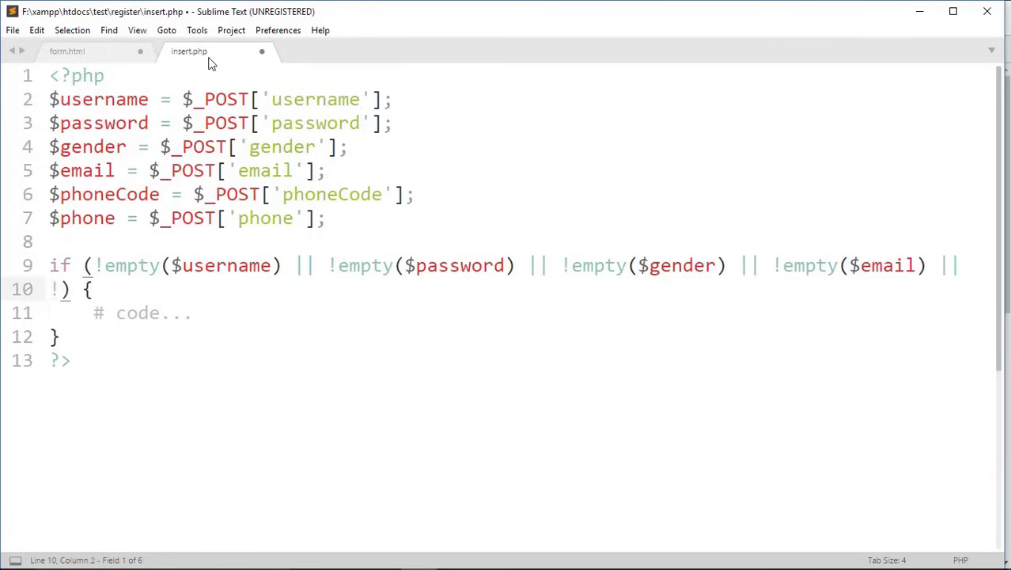
pyautogui.write('empty($phoneCode) || !empty(var')
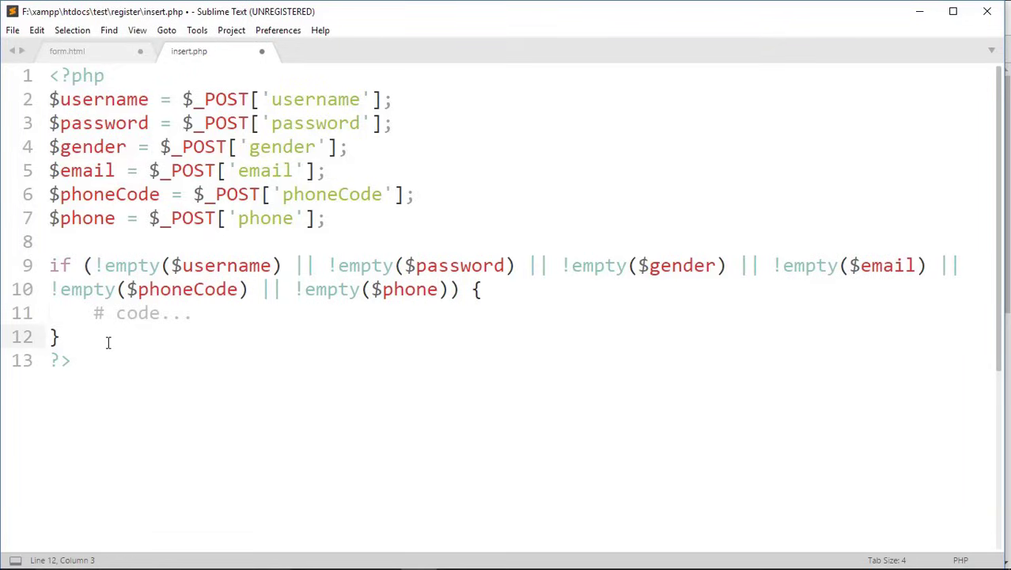
pyautogui.write('else {')
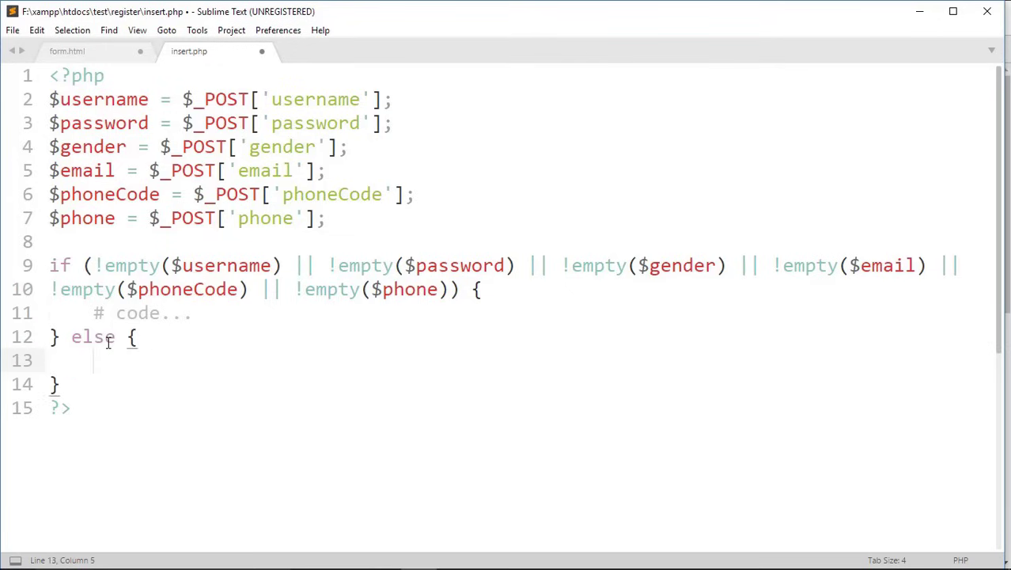
pyautogui.write('echo "All field are required";')
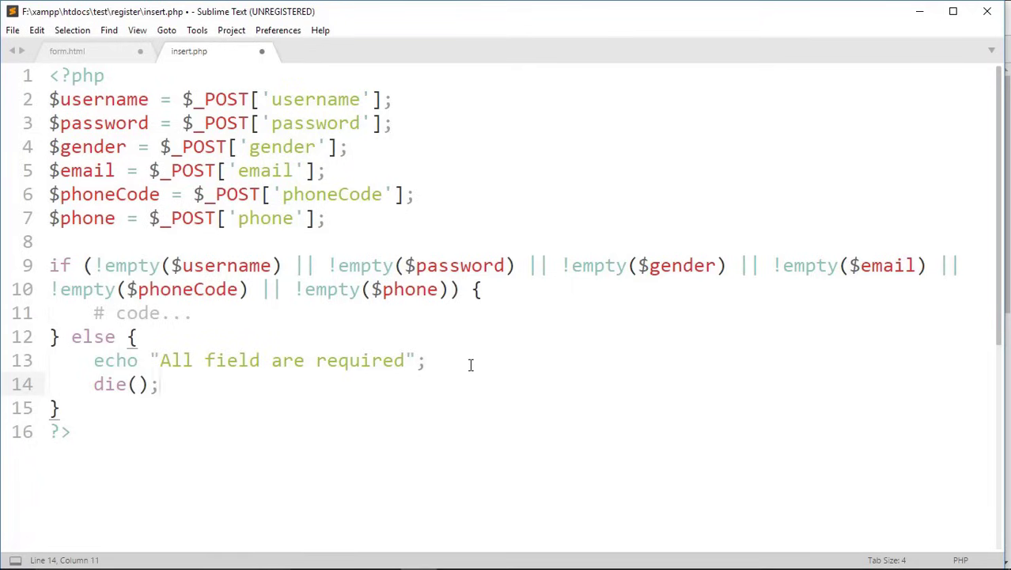
pyautogui.moveTo(67, 50)
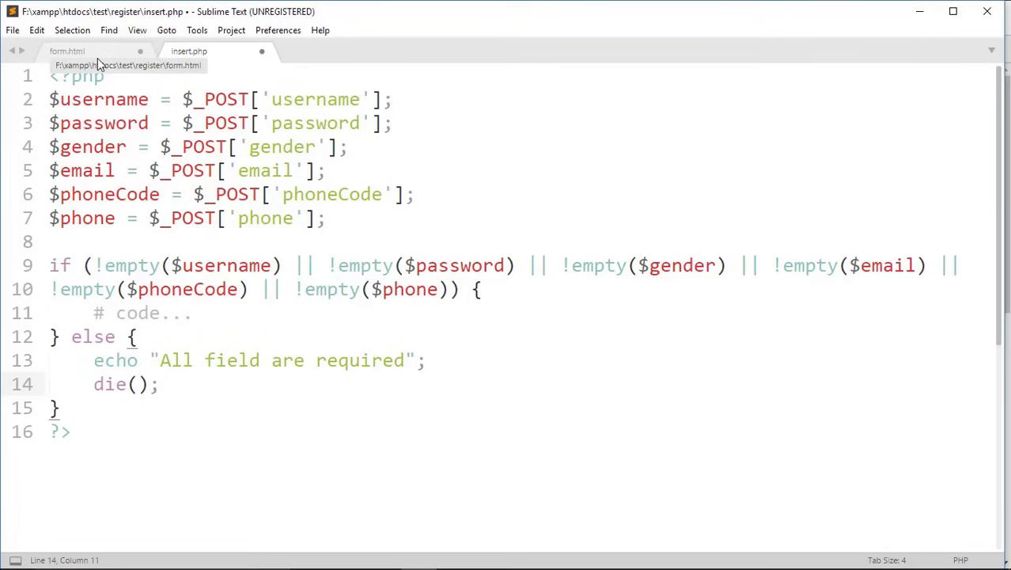
# - Add required to form.html's gender radios, email input, phoneCode select and phone input
pyautogui.click(66, 51)
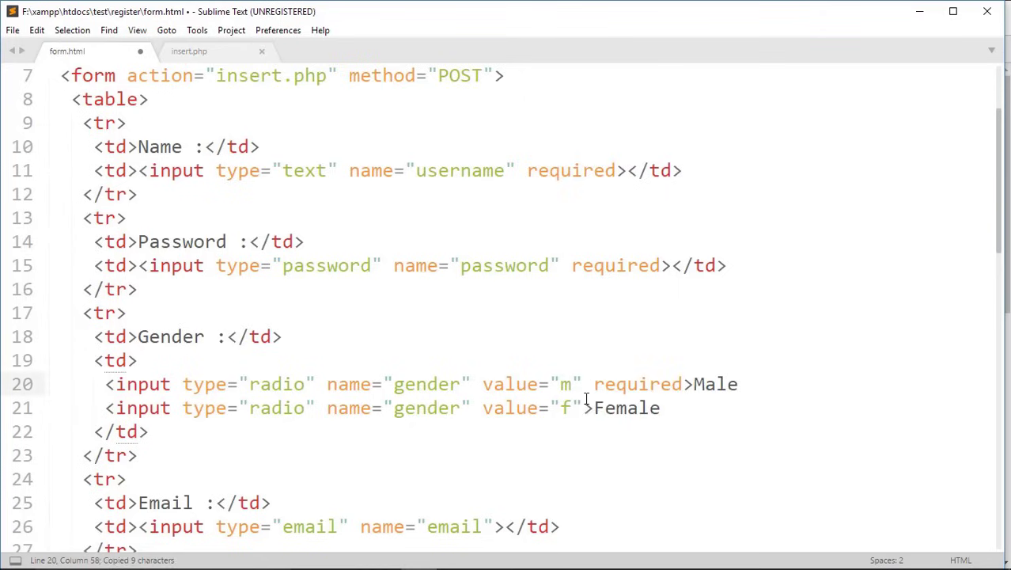
pyautogui.scroll(-3)
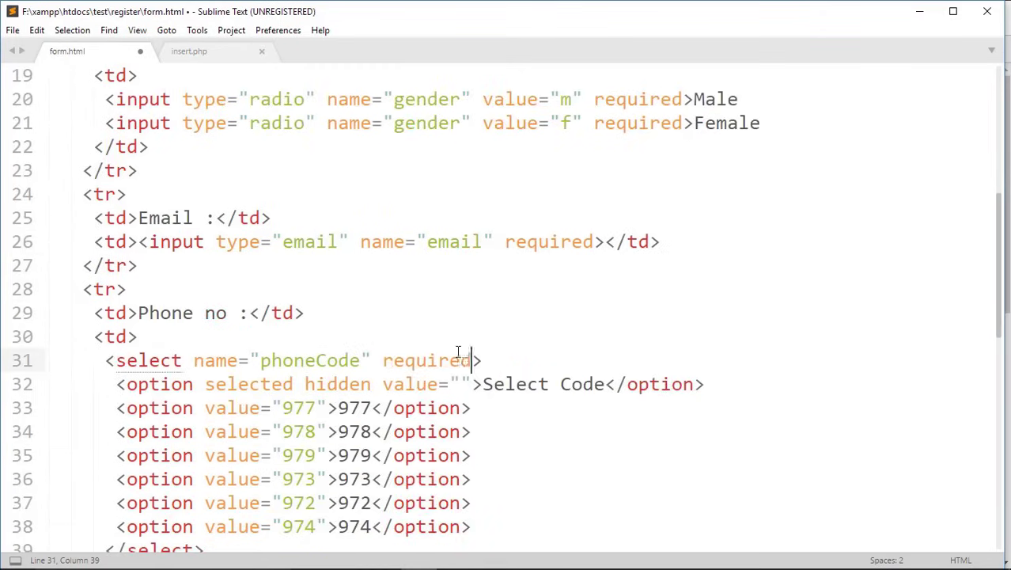
pyautogui.scroll(-3)
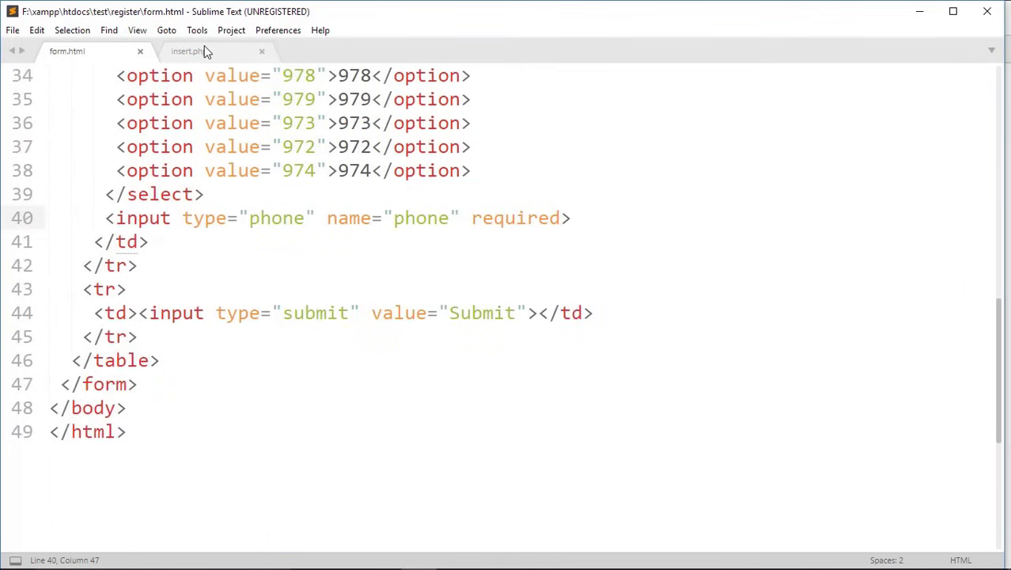
# - Set localhost/root credentials for the youtube database, connect via mysqli, and die on connection error
pyautogui.click(188, 51)
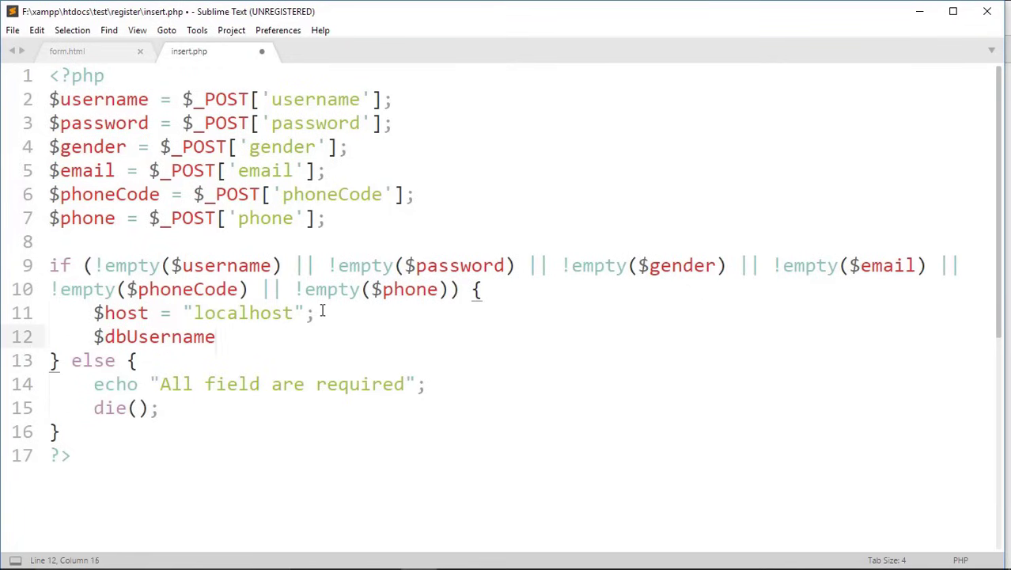
pyautogui.write('= "root";')
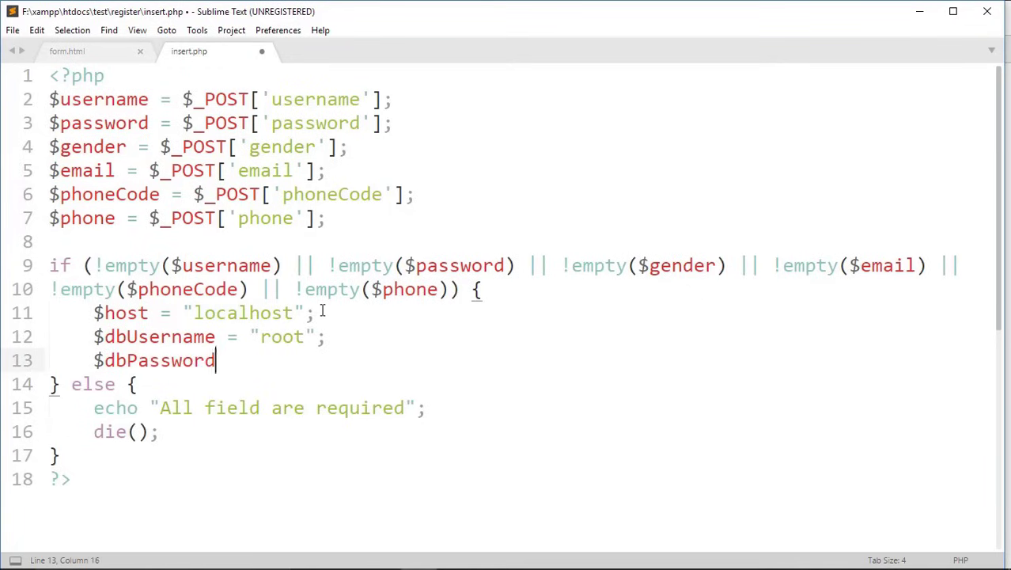
pyautogui.write('= "";')
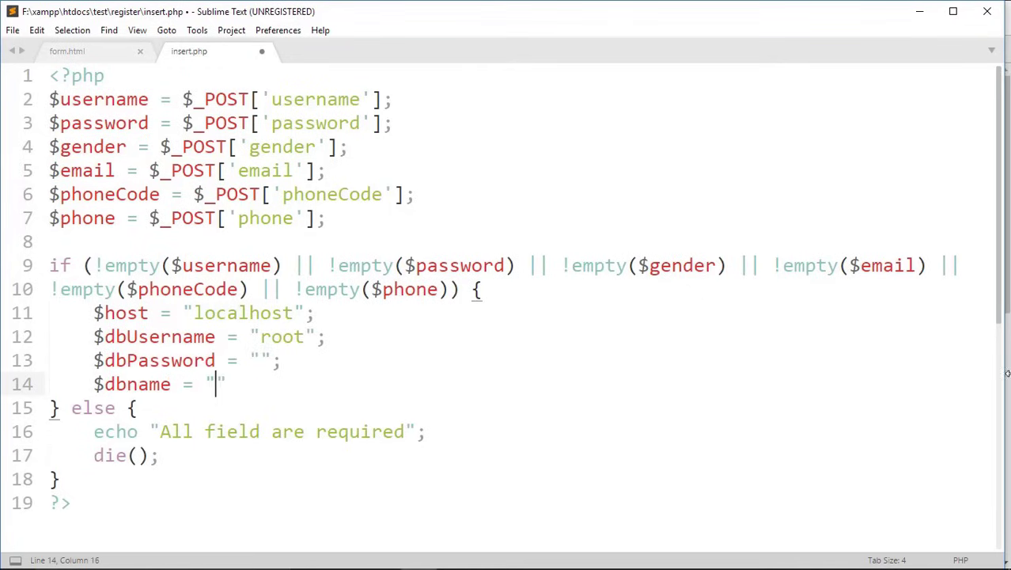
pyautogui.write('youtube')
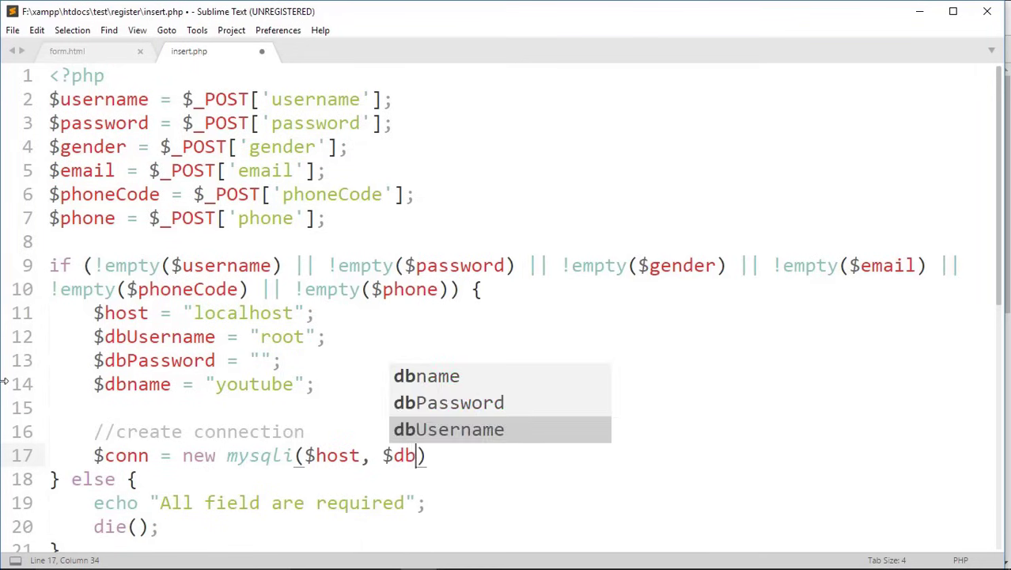
pyautogui.write('Username, $dbPassword, $dbname')
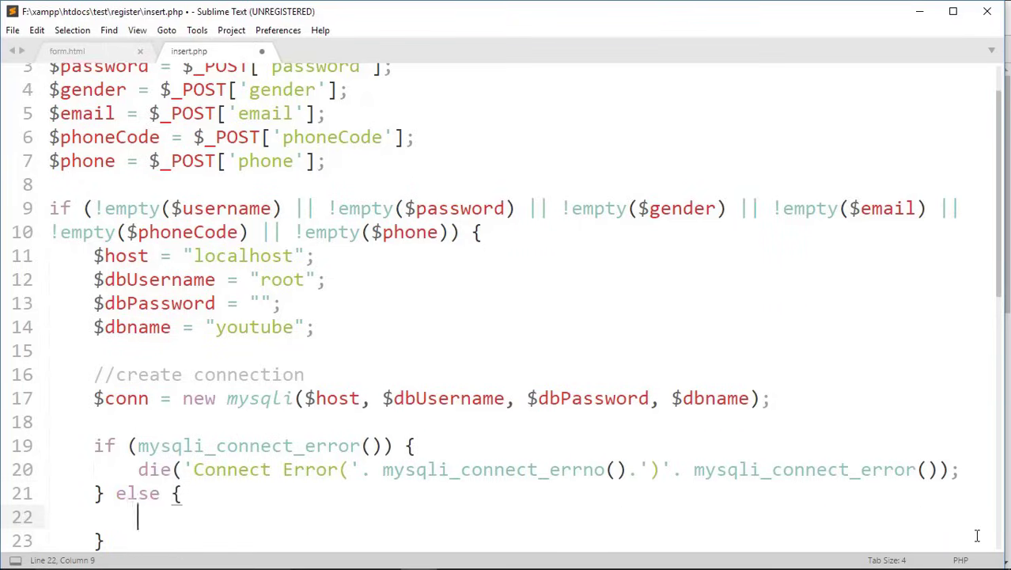
# - Define $SELECT as a query for email from register where email = ?, LIMIT 1
pyautogui.write('$SELECT')
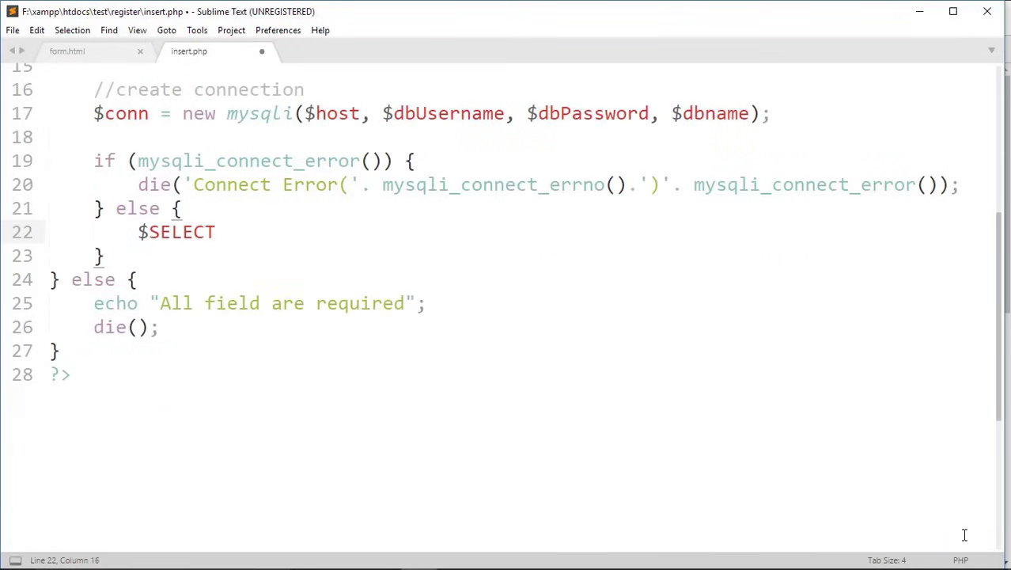
pyautogui.write('= "SELECT email')
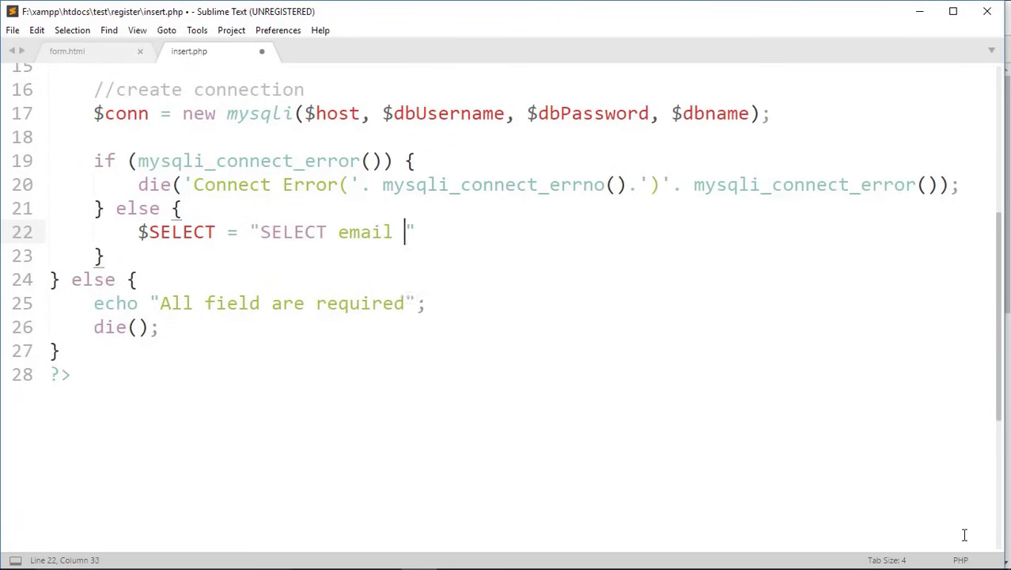
pyautogui.write('From register')
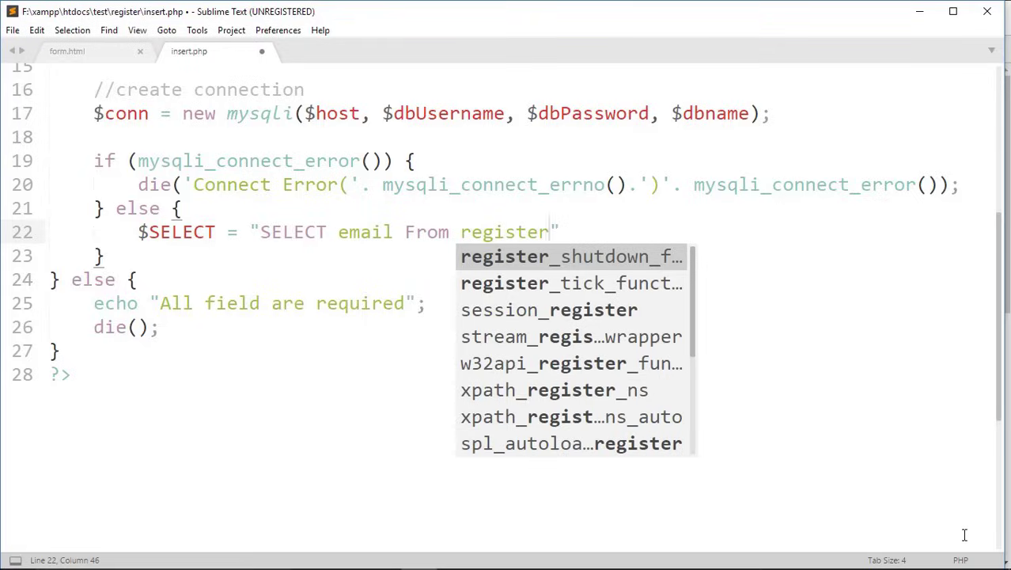
pyautogui.write('Where email = ? L')
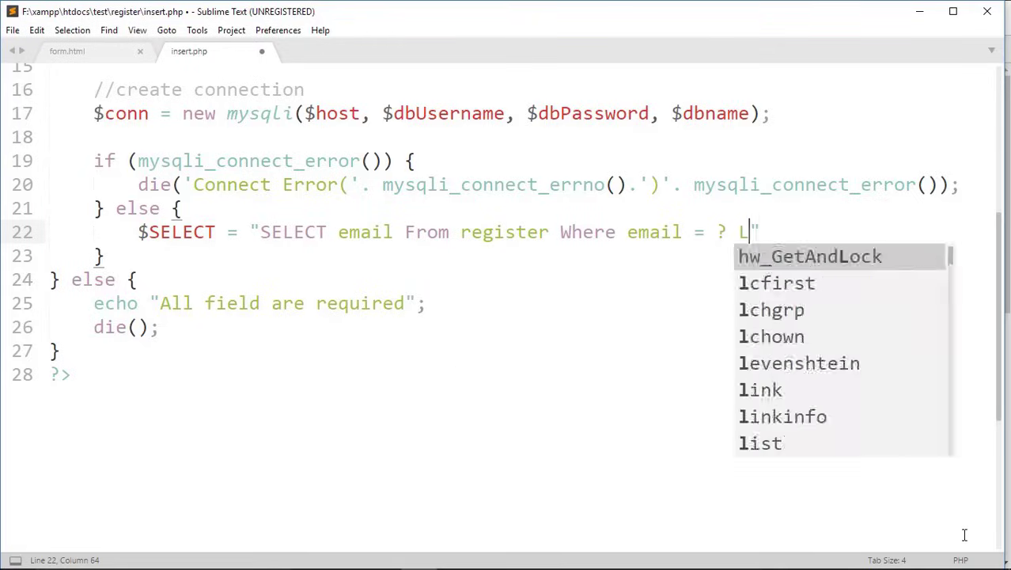
pyautogui.write('imit 1";')
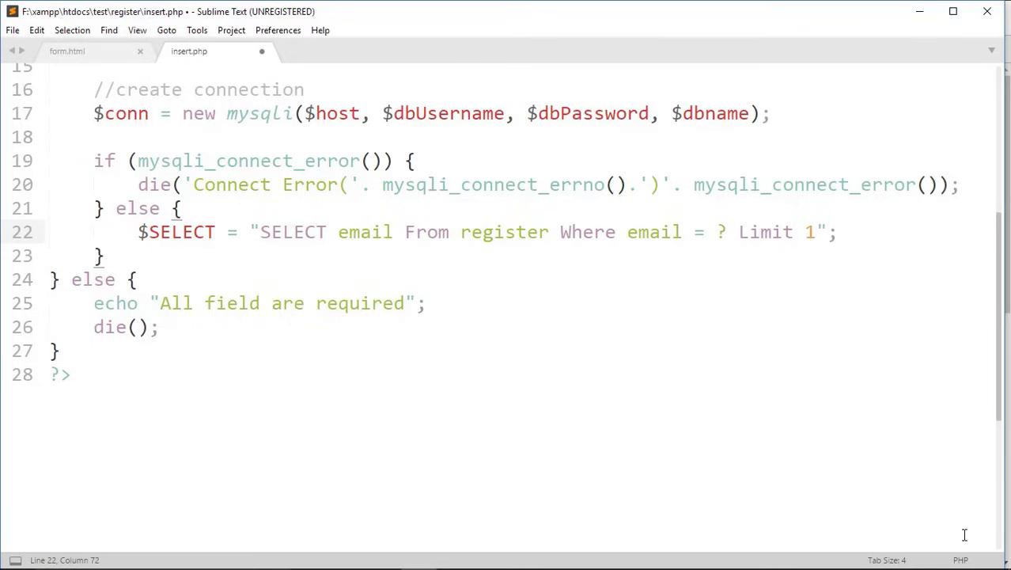
# - Define $INSERT into register for username, password, gender, email, phoneCode, phone with six placeholders
pyautogui.click(837, 232)
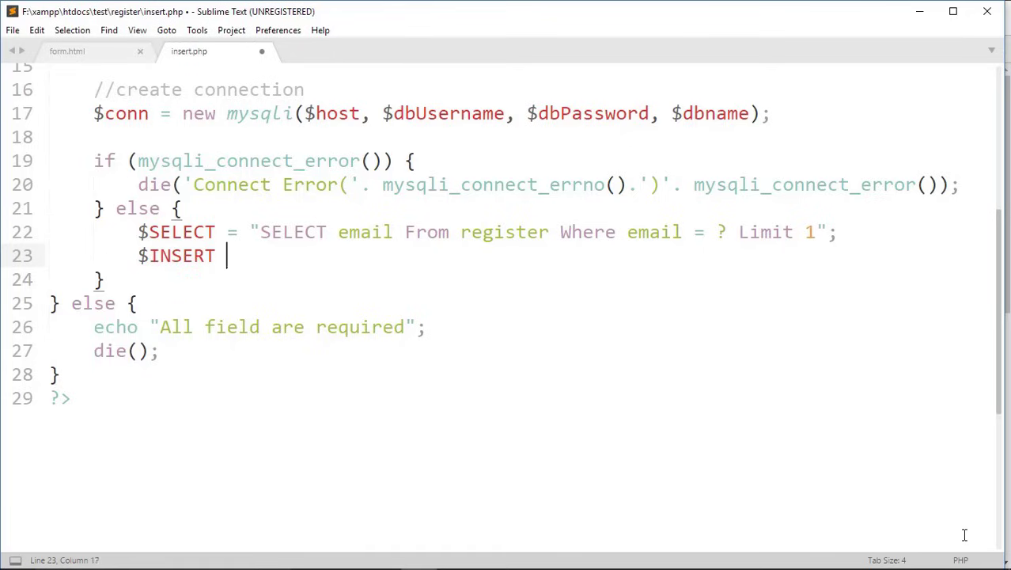
pyautogui.write('= "INSERT Into register (')
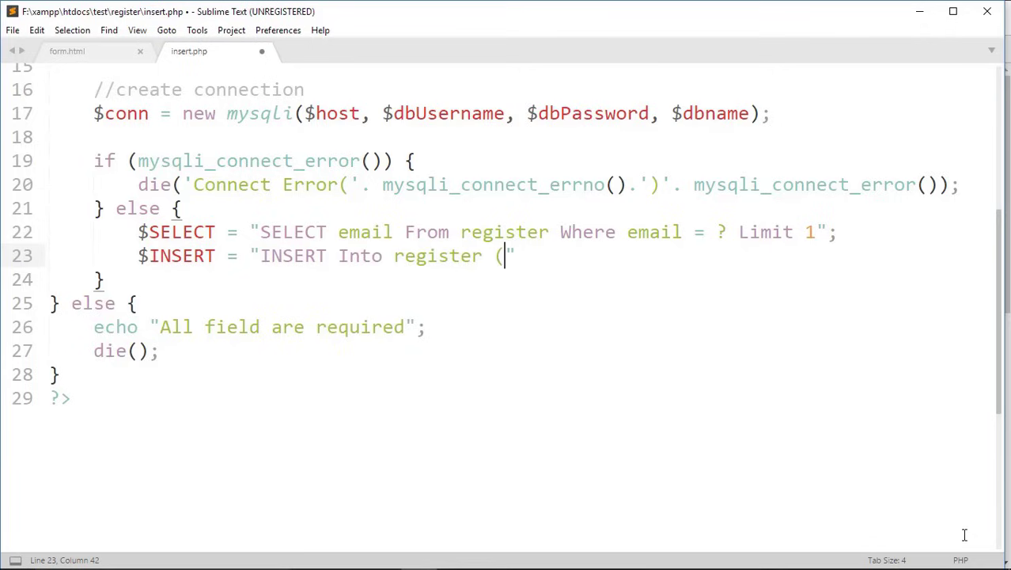
pyautogui.write('username, )')
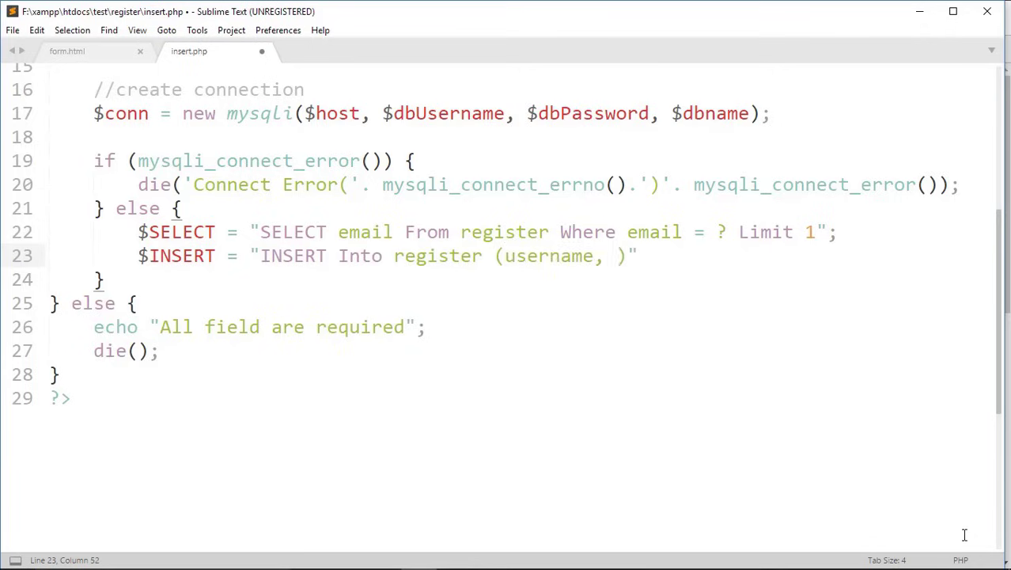
pyautogui.write('password, gender, email, phoneCode,')
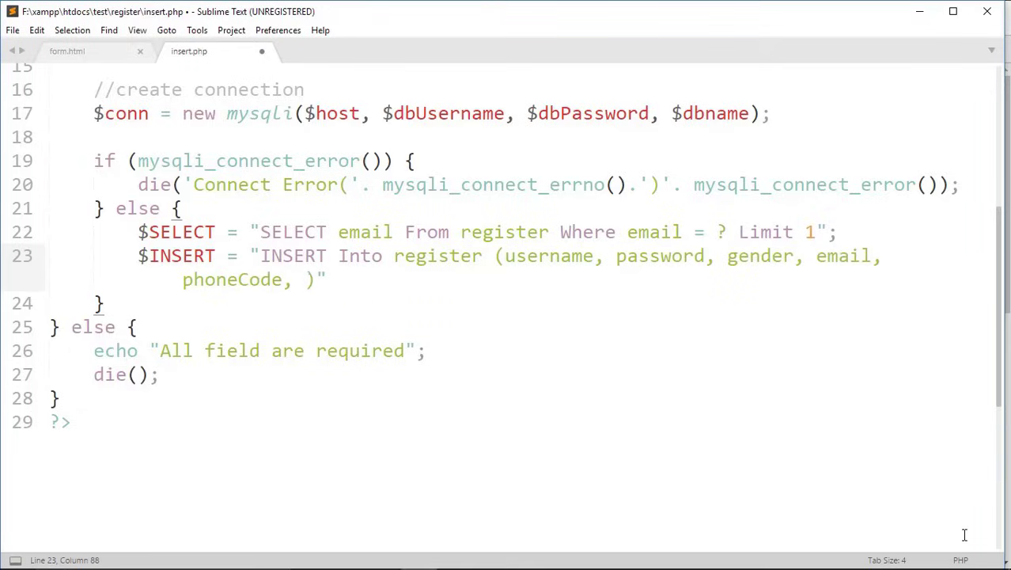
pyautogui.write('phone) values(?, ?, ?, ?, ?, ?')
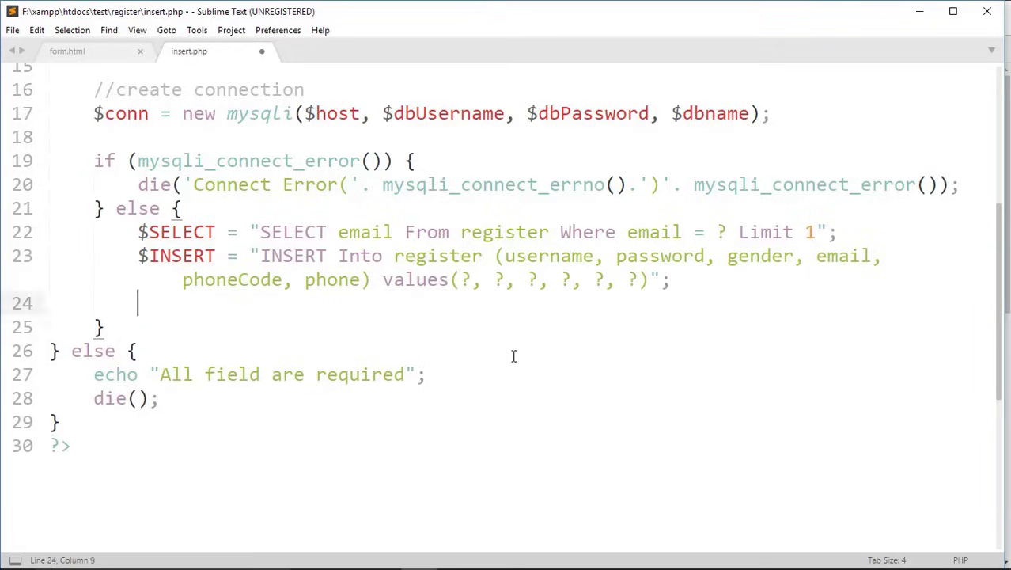
# - Prepare, bind and execute the email lookup, store row count in $rnum, and start if ($rnum==0)
pyautogui.write('//Prepare statement')
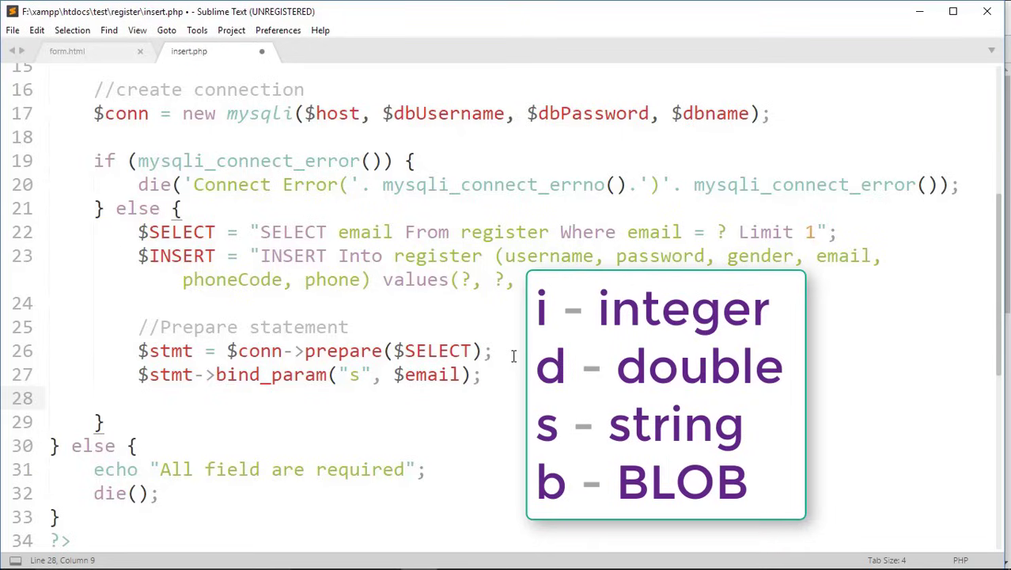
pyautogui.write('$stmt->execute();')
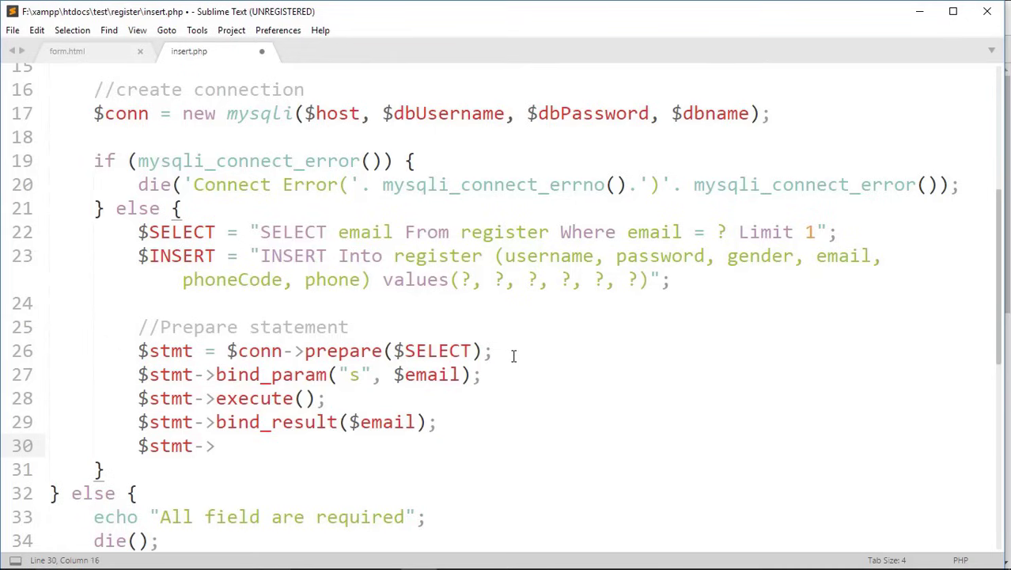
pyautogui.write('store_result();')
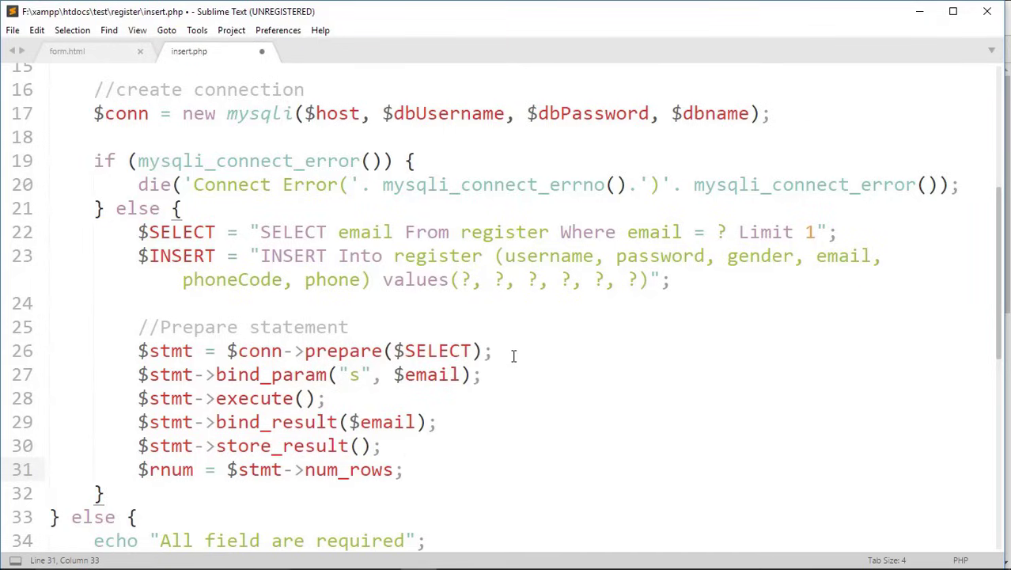
pyautogui.write('if ($rnum==0) {')
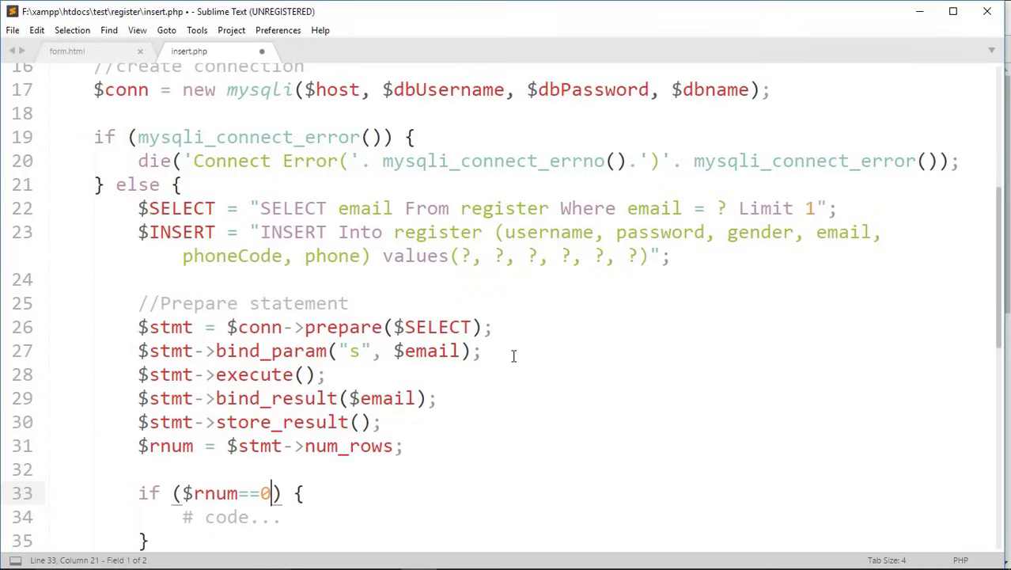
# - Prepare and execute $INSERT with bind_param("ssssii") and echo 'inserted sucessfully'
pyautogui.write('$stmt->bind_param')
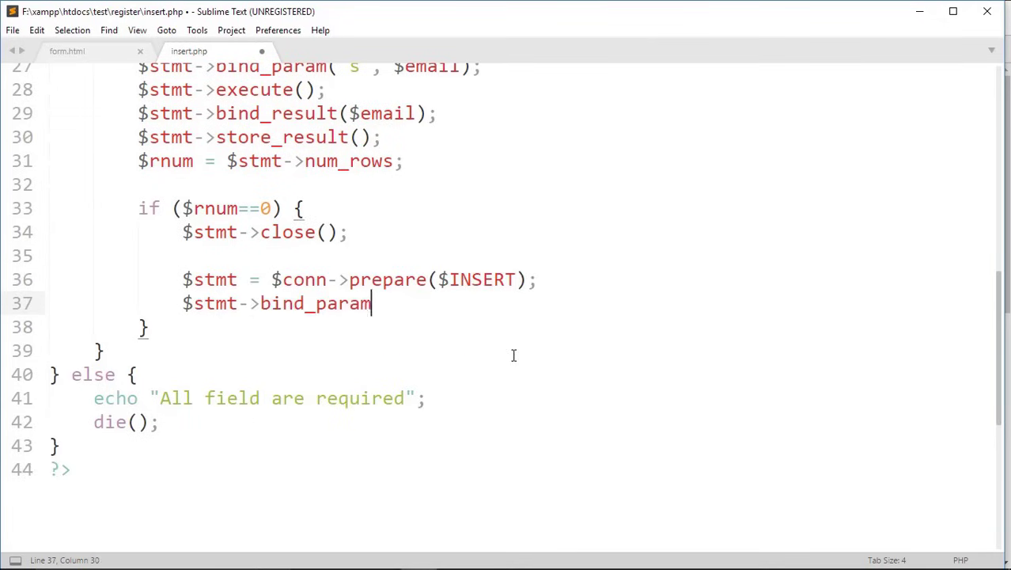
pyautogui.write('("ssssii", $username, $password, $gender, $email, $phoneCode, $phone);')
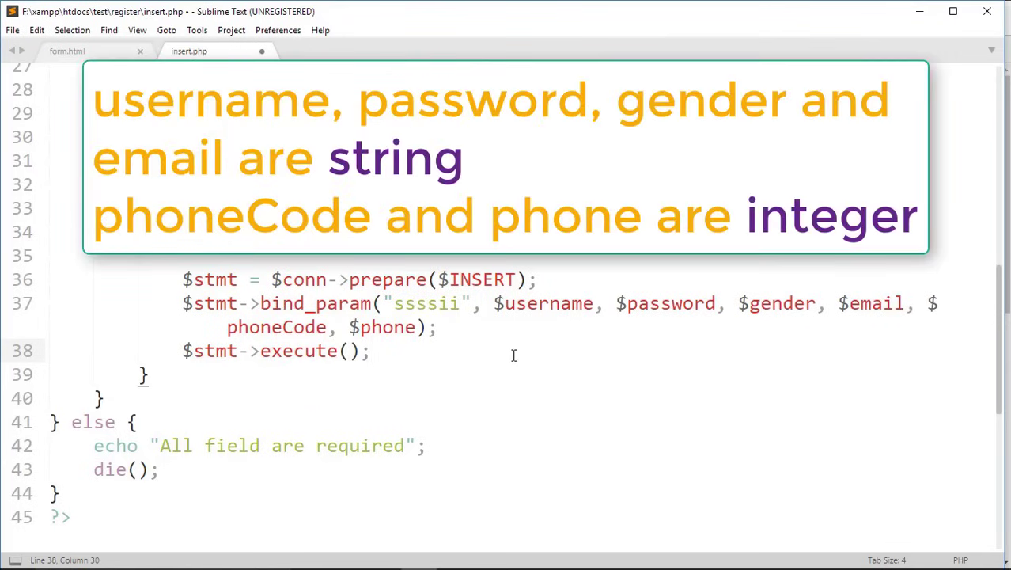
pyautogui.click(370, 351)
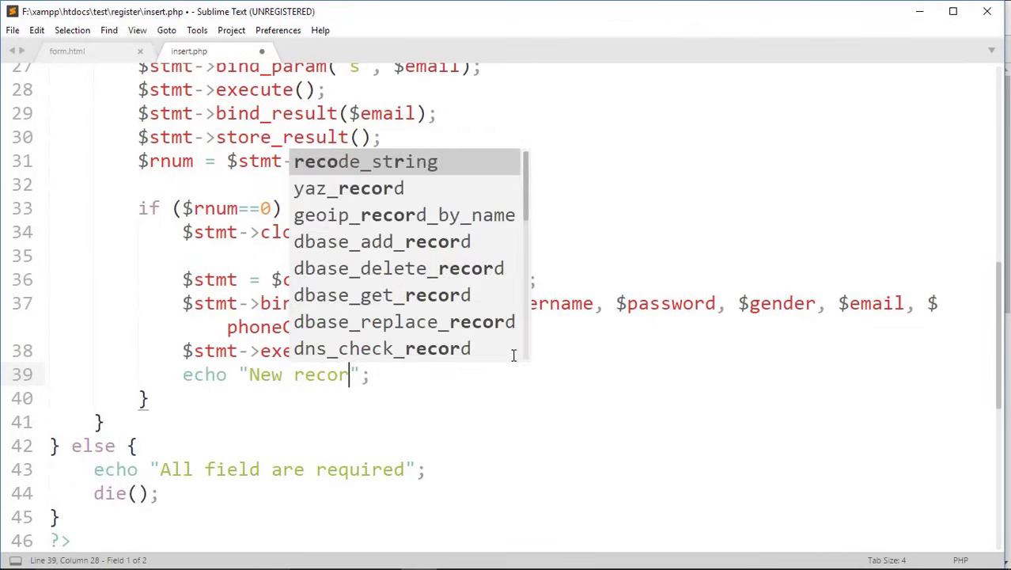
pyautogui.write('inserted sucessfully')
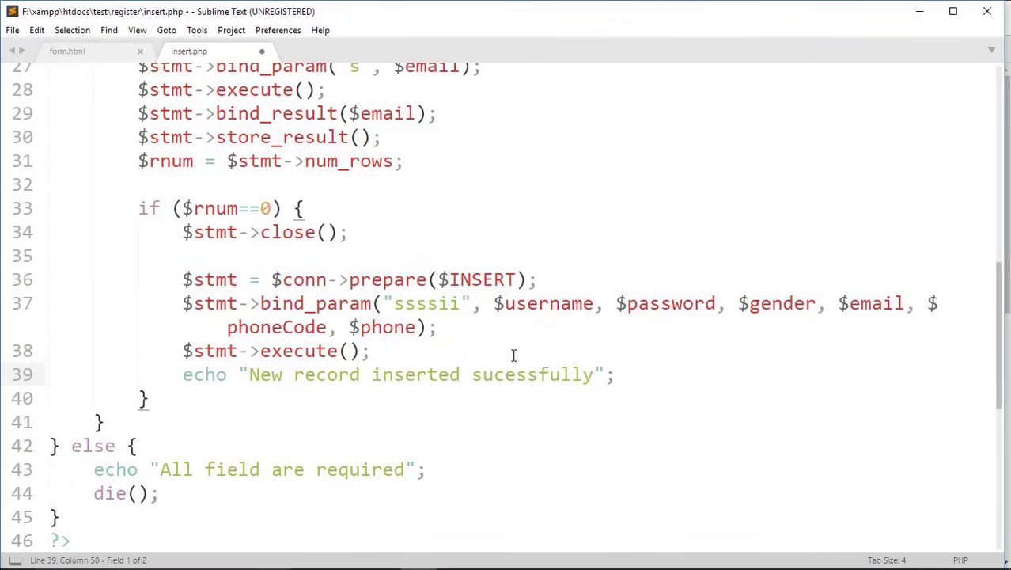
# - Add an else branch echoing that the email is already registered
pyautogui.click(147, 398)
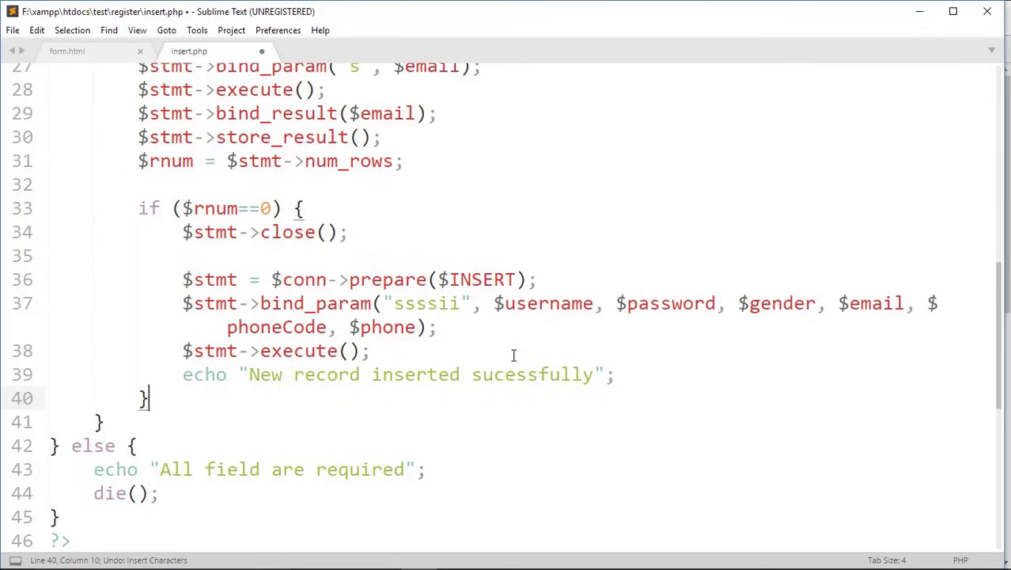
pyautogui.write('else {')
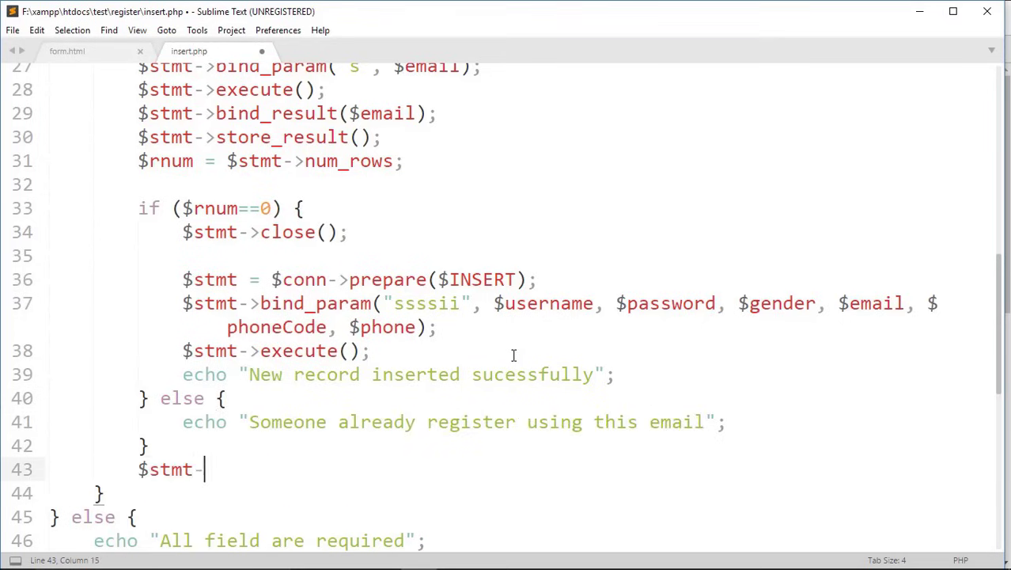
pyautogui.write('co')
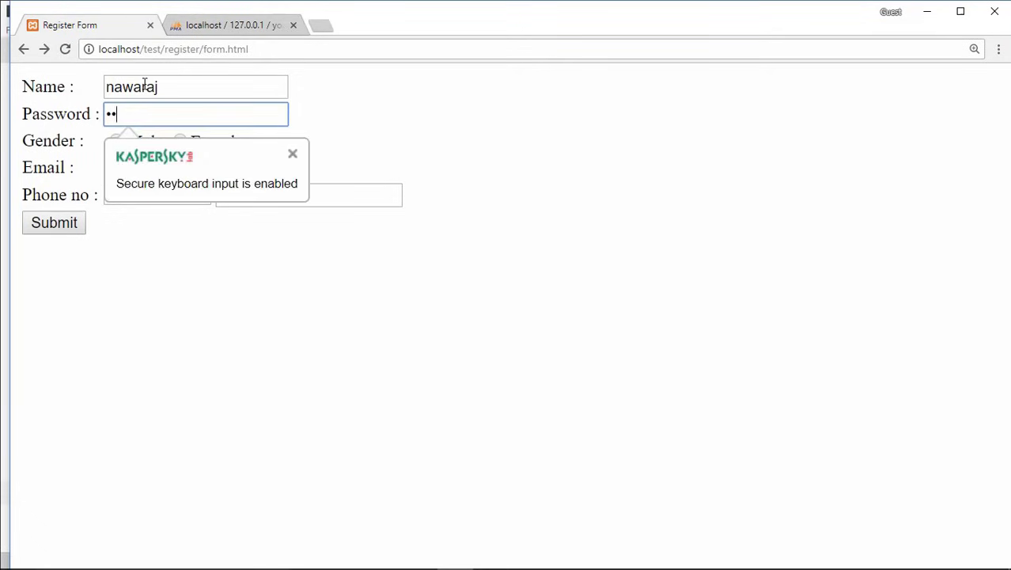
pyautogui.write('xyz@gmail.com')
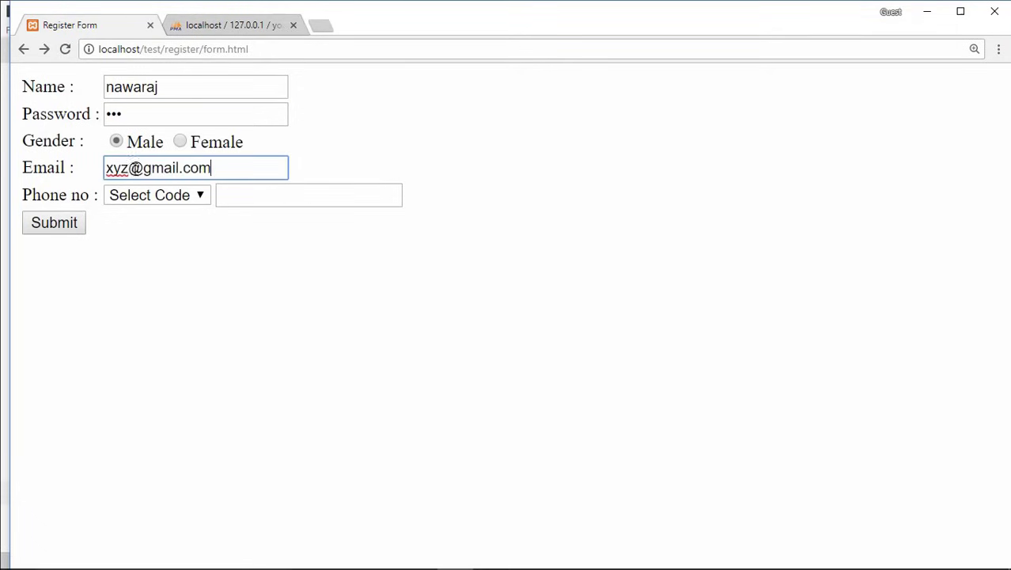
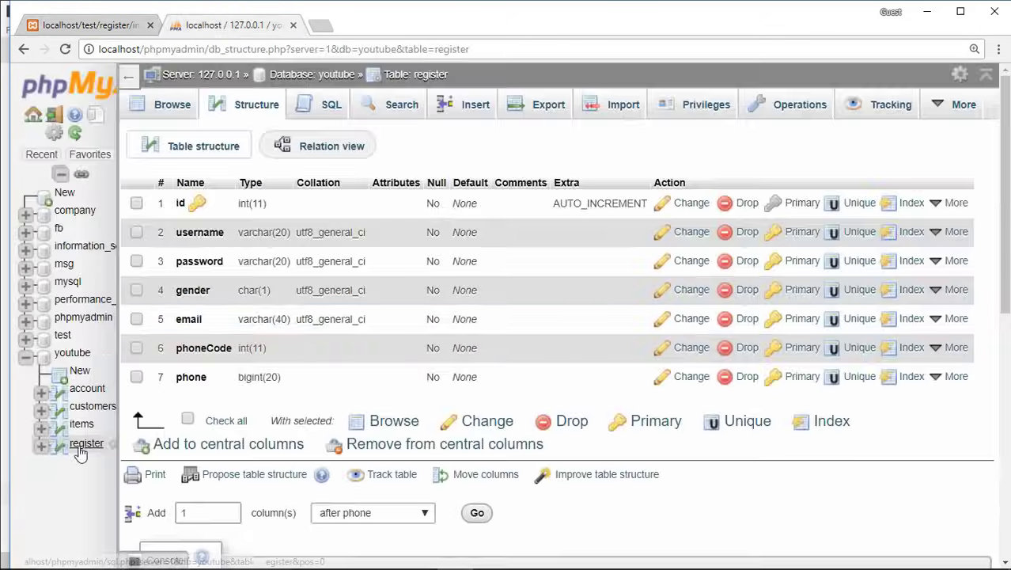
# - Browse the register table's rows, then resubmit the form with the same email
pyautogui.click(172, 103)
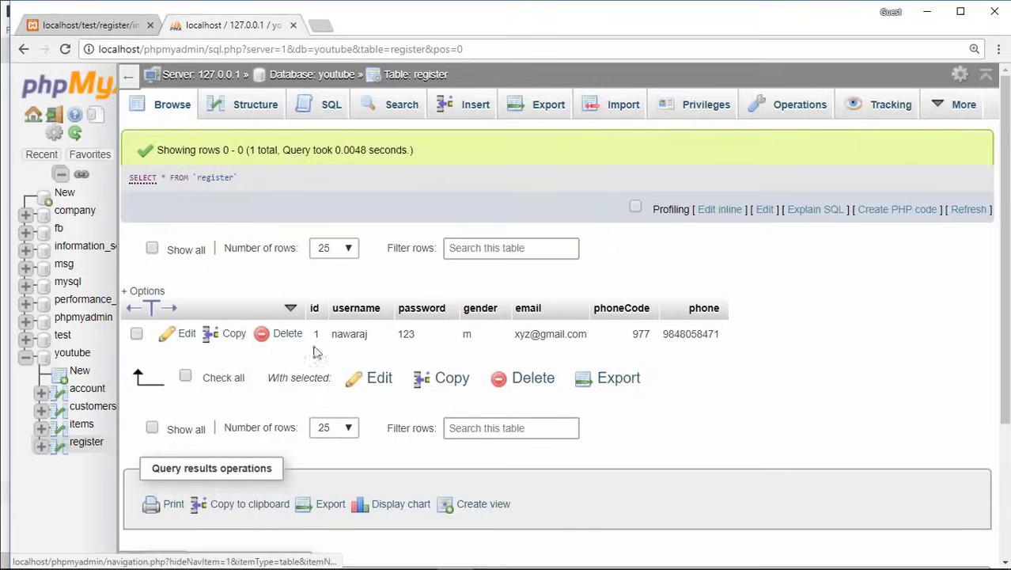
pyautogui.click(87, 25)
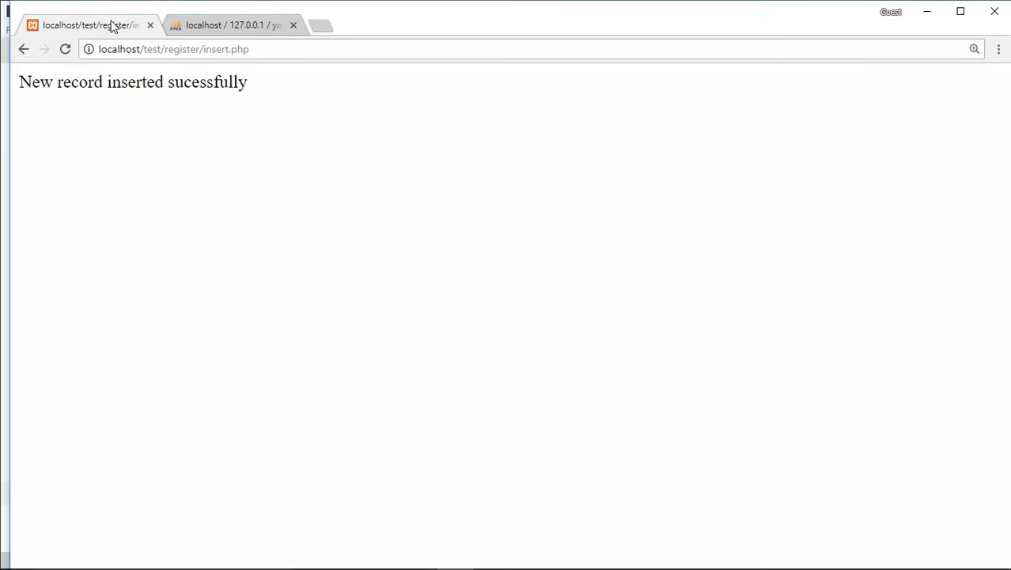
pyautogui.click(23, 49)
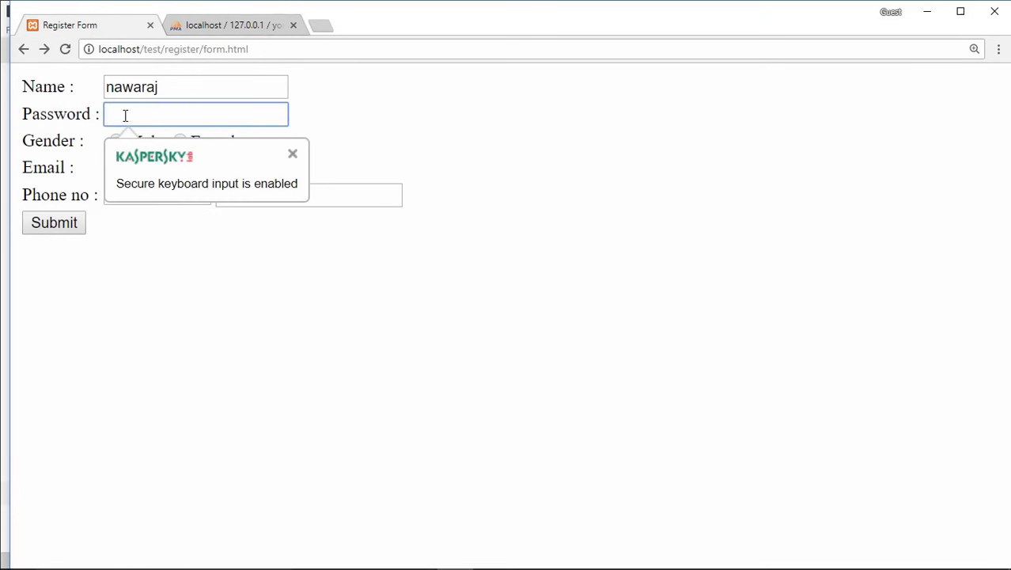
pyautogui.click(54, 223)
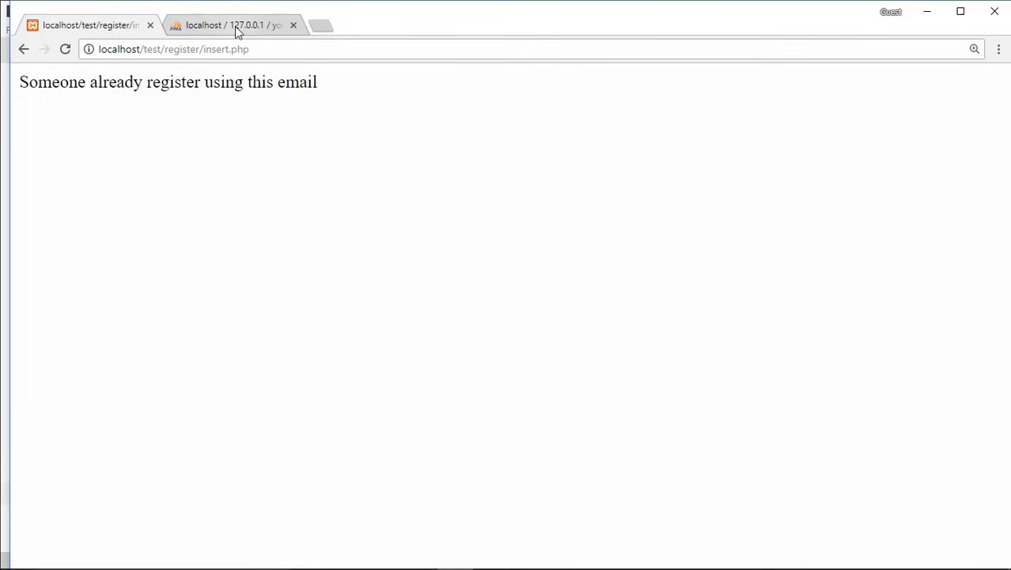
# - Recheck the register table for no duplicate row, then return to the form's password field
pyautogui.click(230, 25)
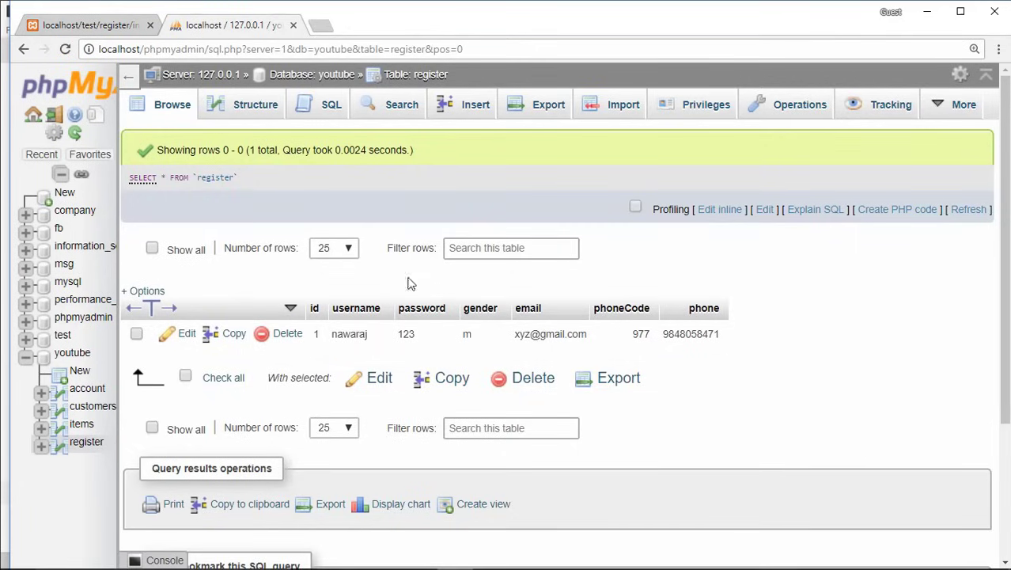
pyautogui.click(87, 24)
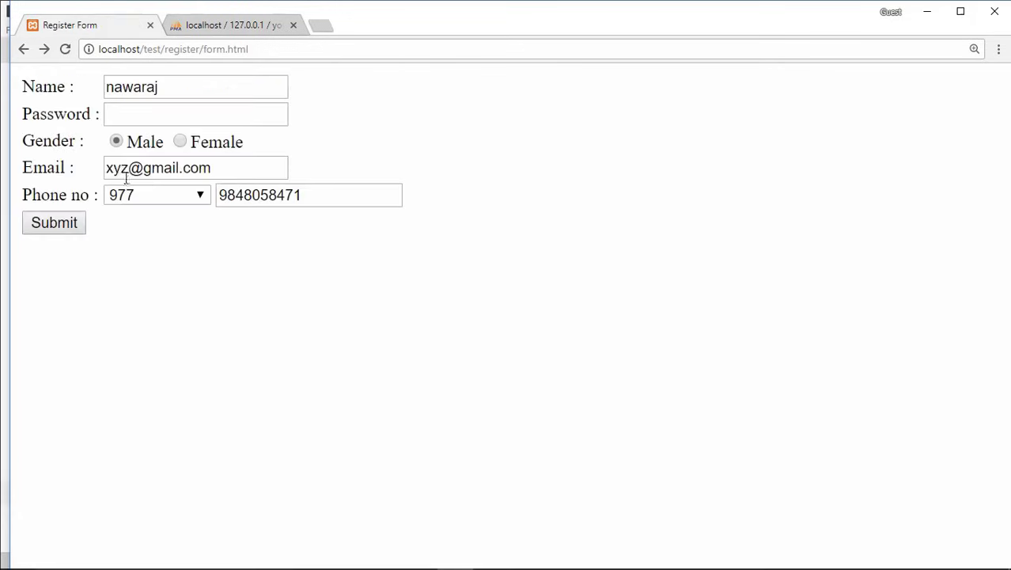
pyautogui.click(195, 113)
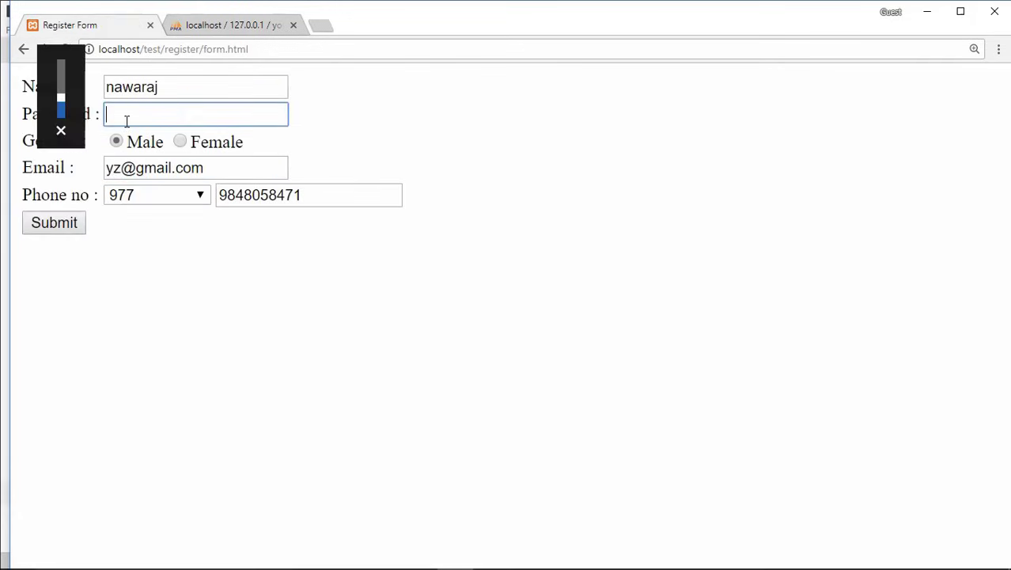